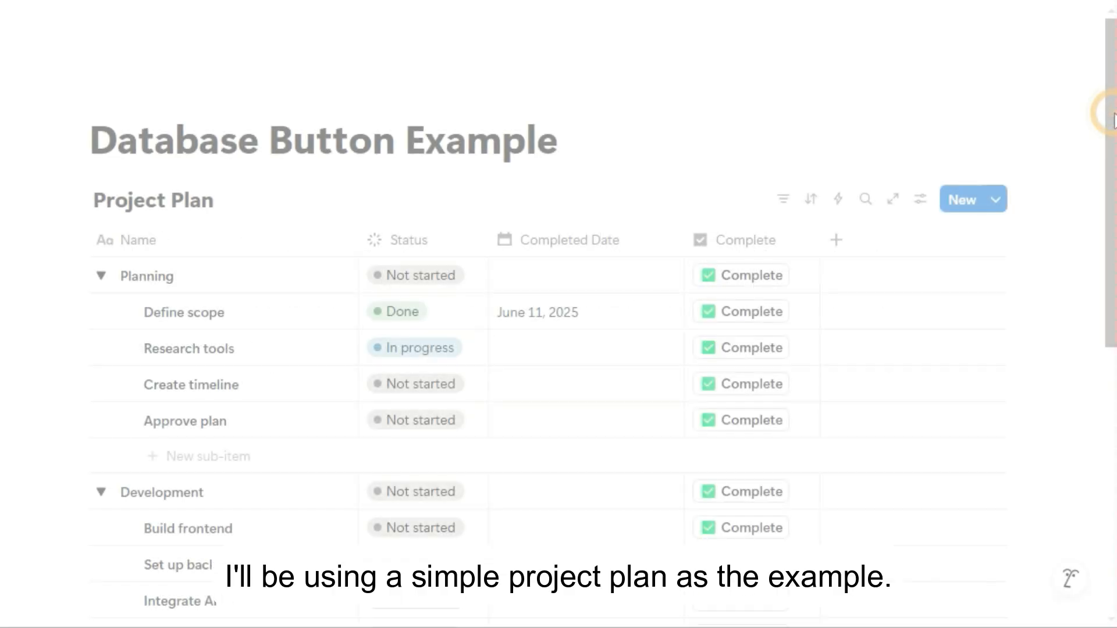
Step: Complete the Create timeline sub-item (Done, June 13, 2025), then the Planning task
{"action": "scroll", "scroll_direction": "down", "scroll_amount": 3}
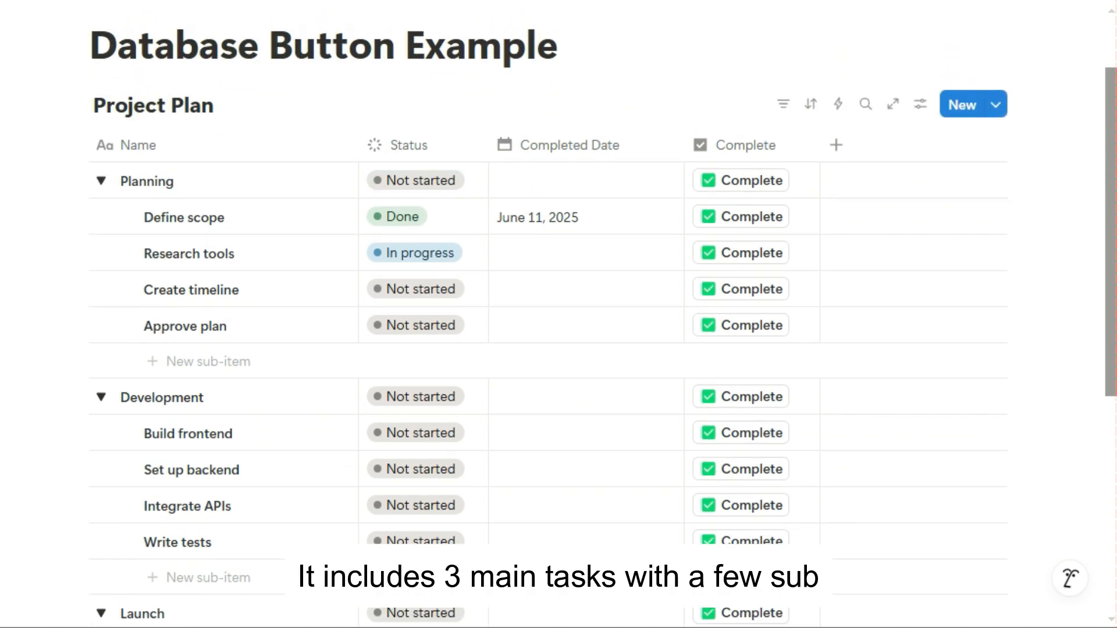
{"action": "scroll", "scroll_direction": "up", "scroll_amount": 3}
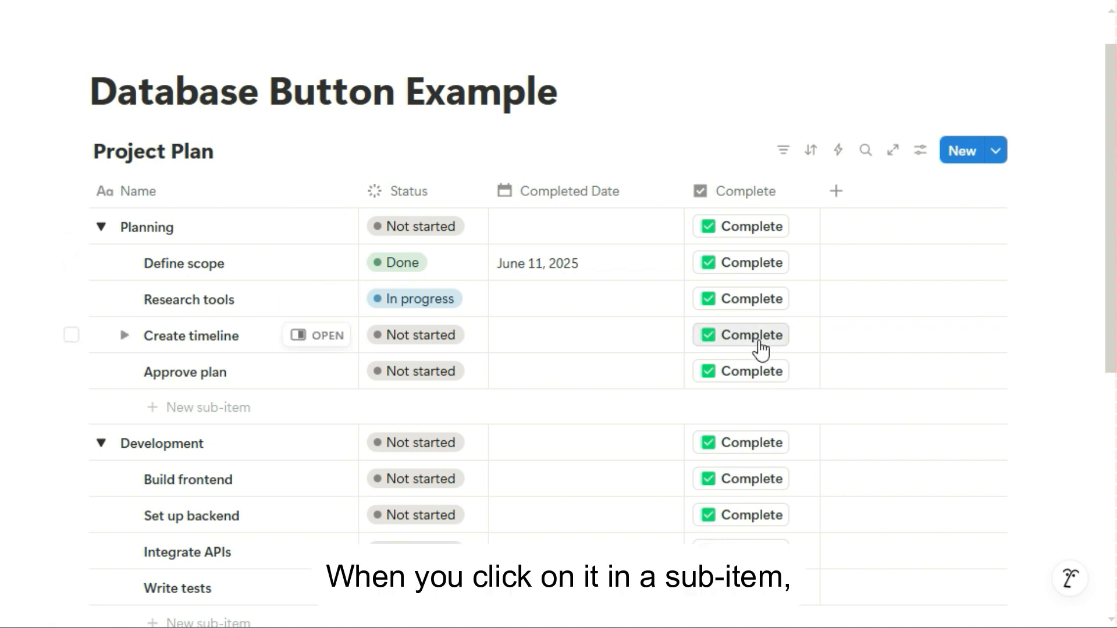
{"action": "left_click", "coordinate": [741, 335]}
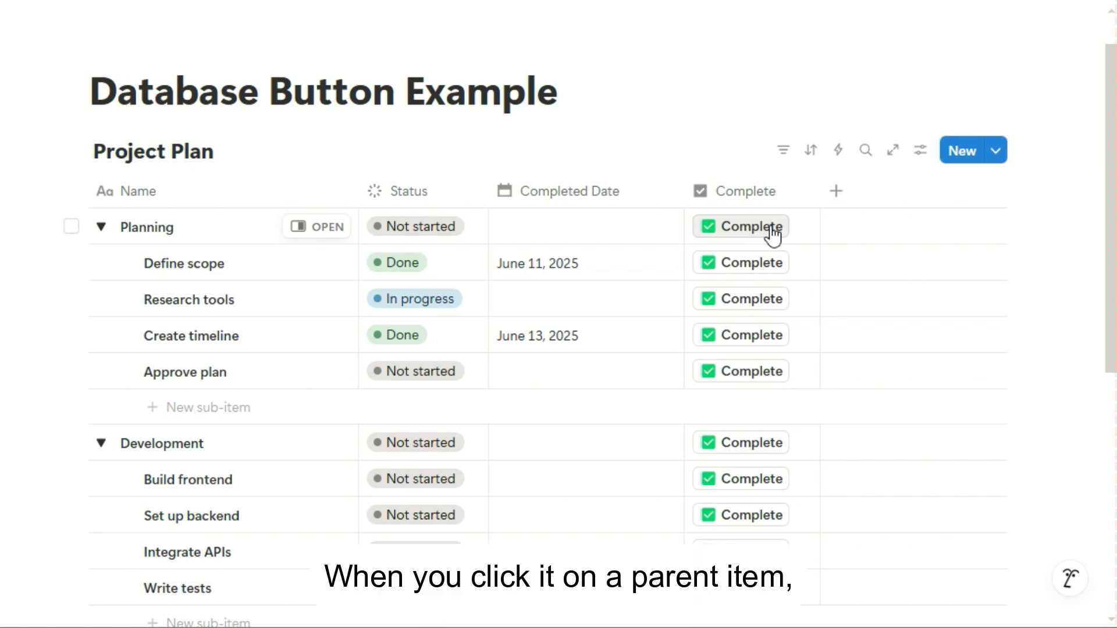
{"action": "left_click", "coordinate": [740, 227]}
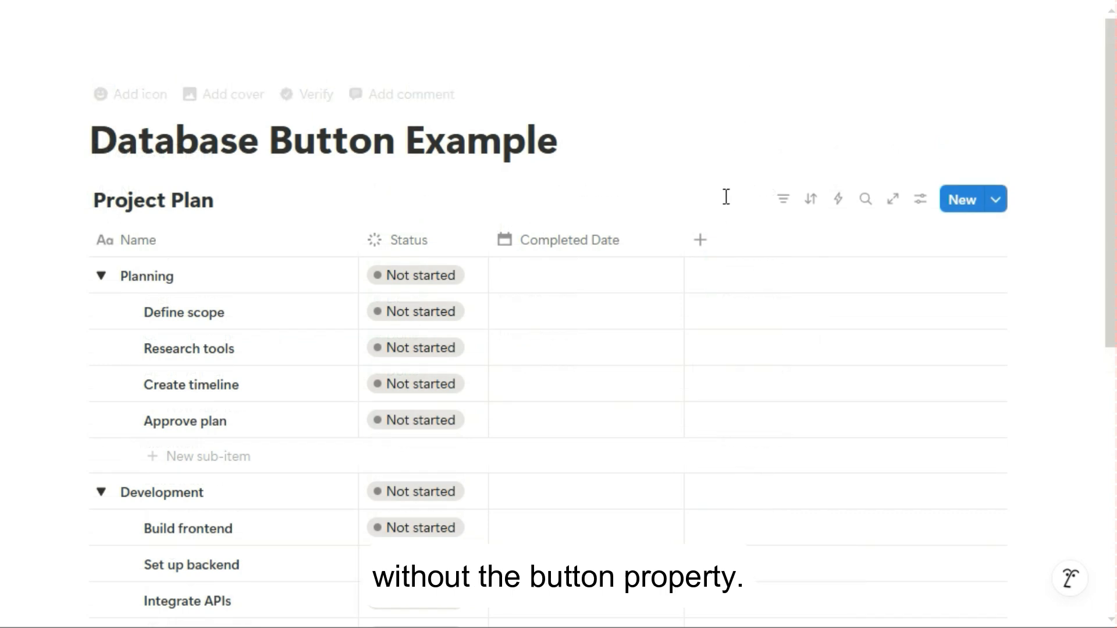
Step: Add a Button property to the Project Plan table and open its automation editor
{"action": "left_click", "coordinate": [699, 239]}
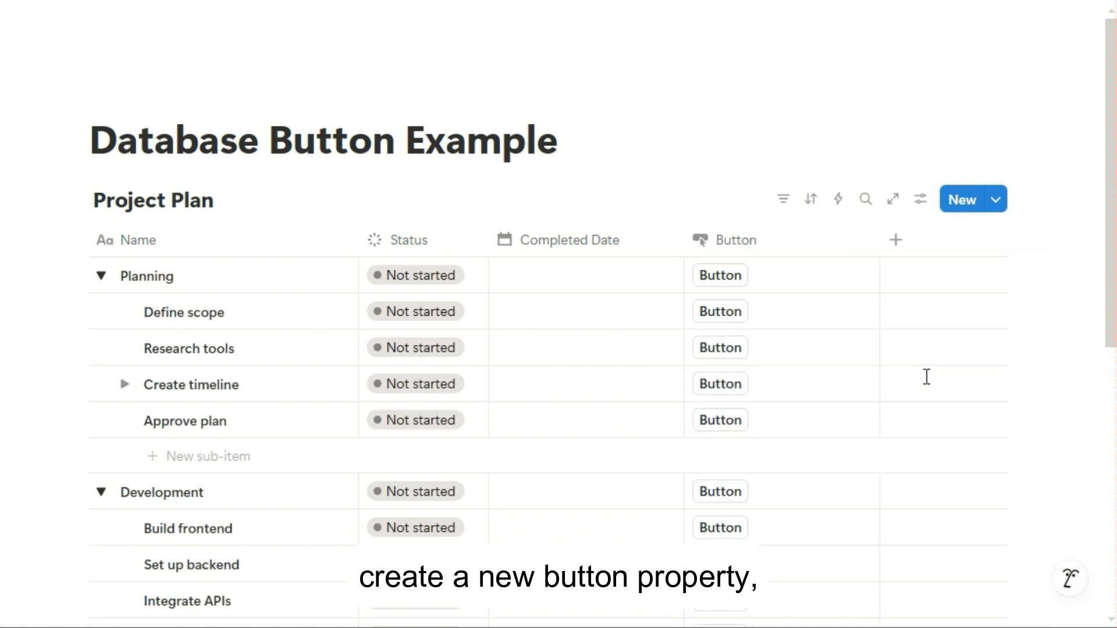
{"action": "left_click", "coordinate": [737, 241]}
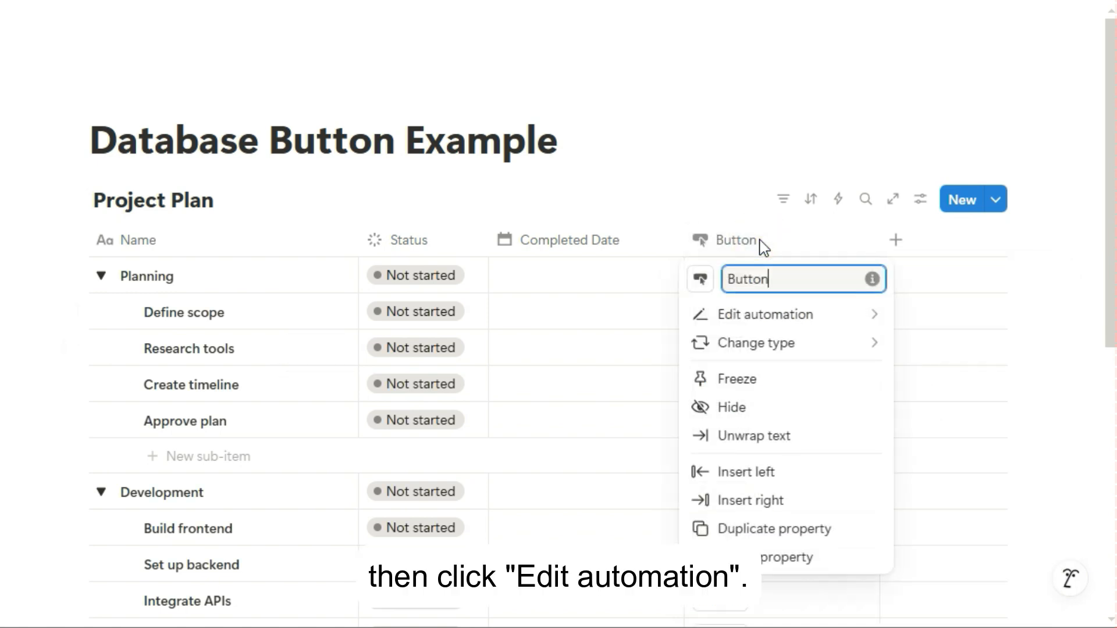
{"action": "left_click", "coordinate": [765, 315]}
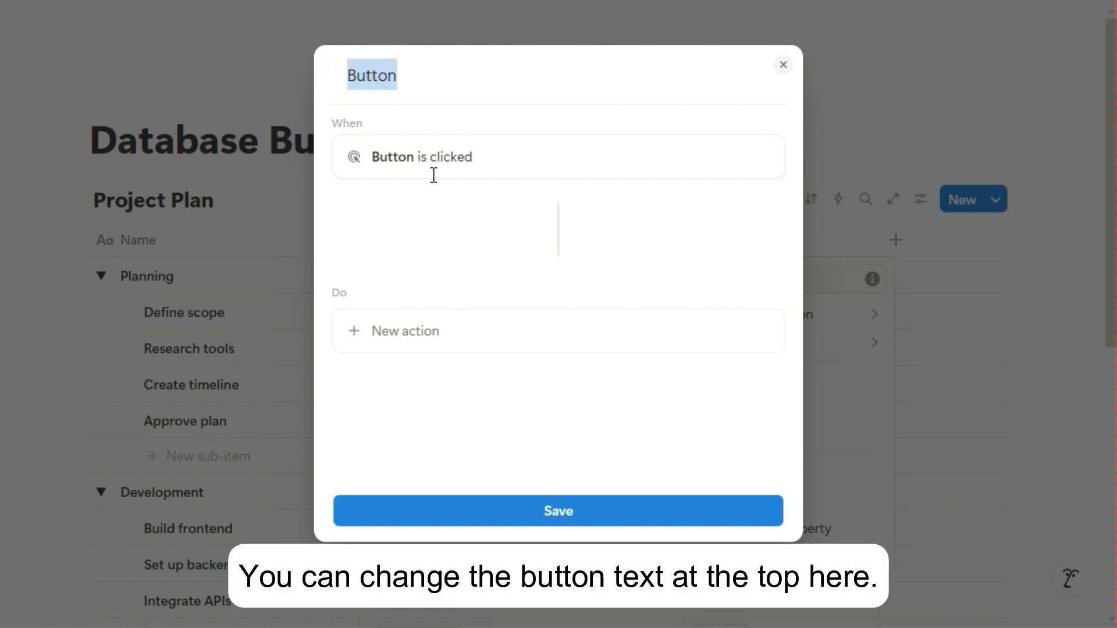
Step: Title the button 'Complete' with a ✅ emoji before the name
{"action": "type", "text": "Co"}
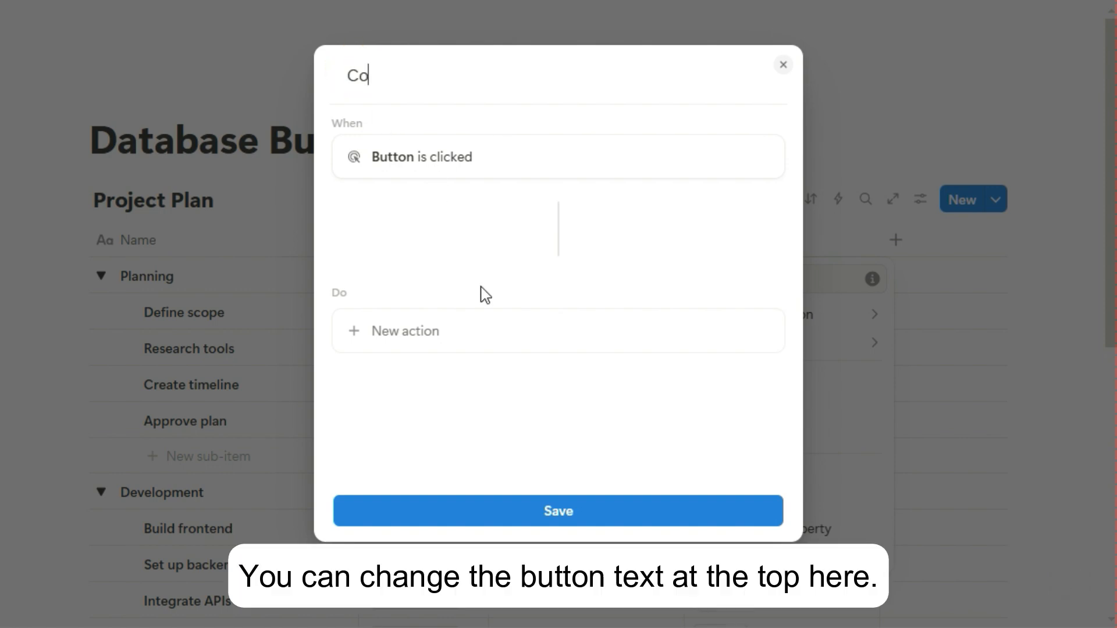
{"action": "type", "text": "Complete"}
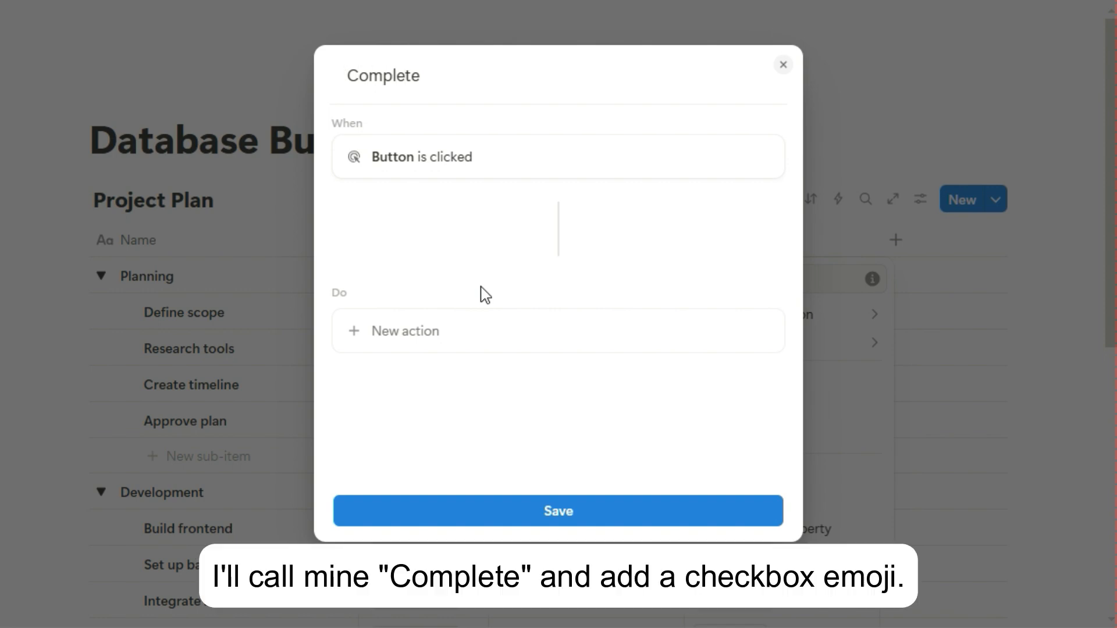
{"action": "left_click", "coordinate": [383, 76]}
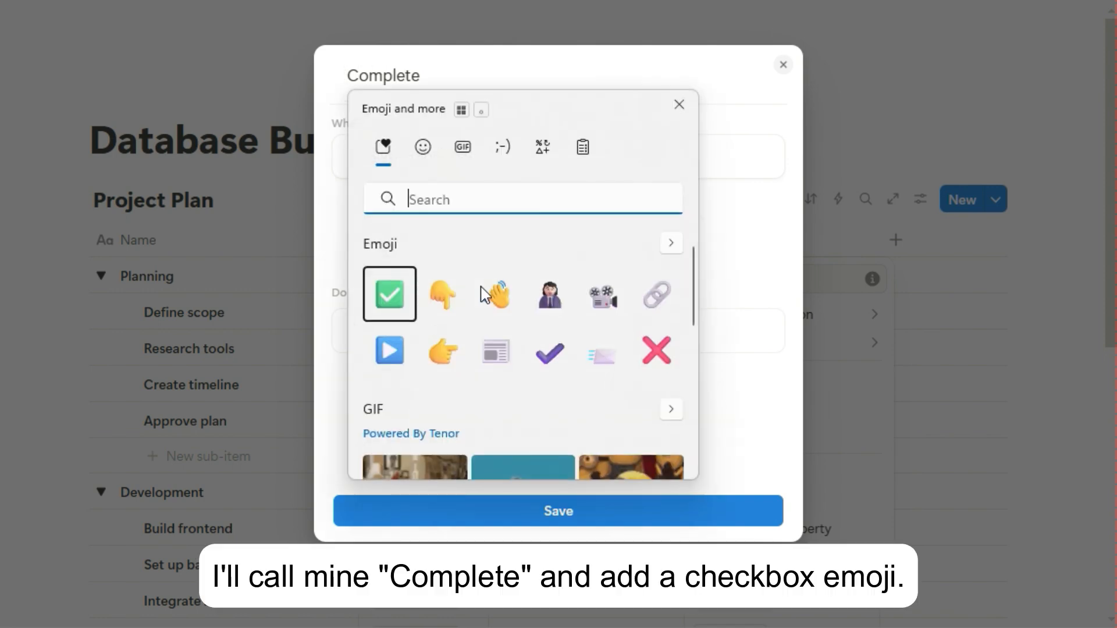
{"action": "left_click", "coordinate": [389, 295]}
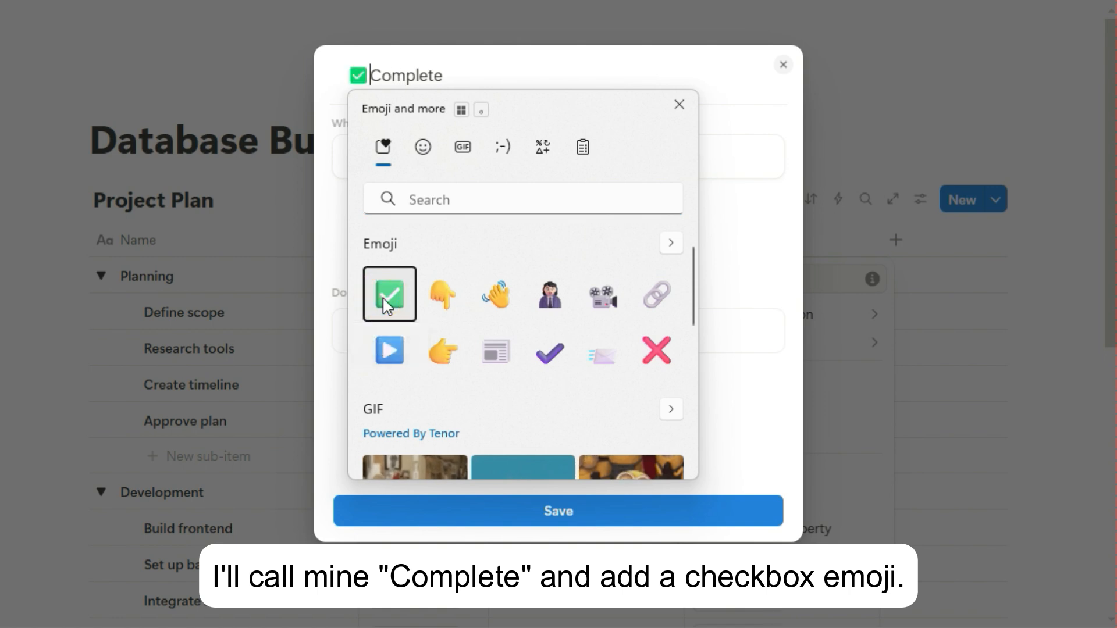
{"action": "left_click", "coordinate": [389, 294]}
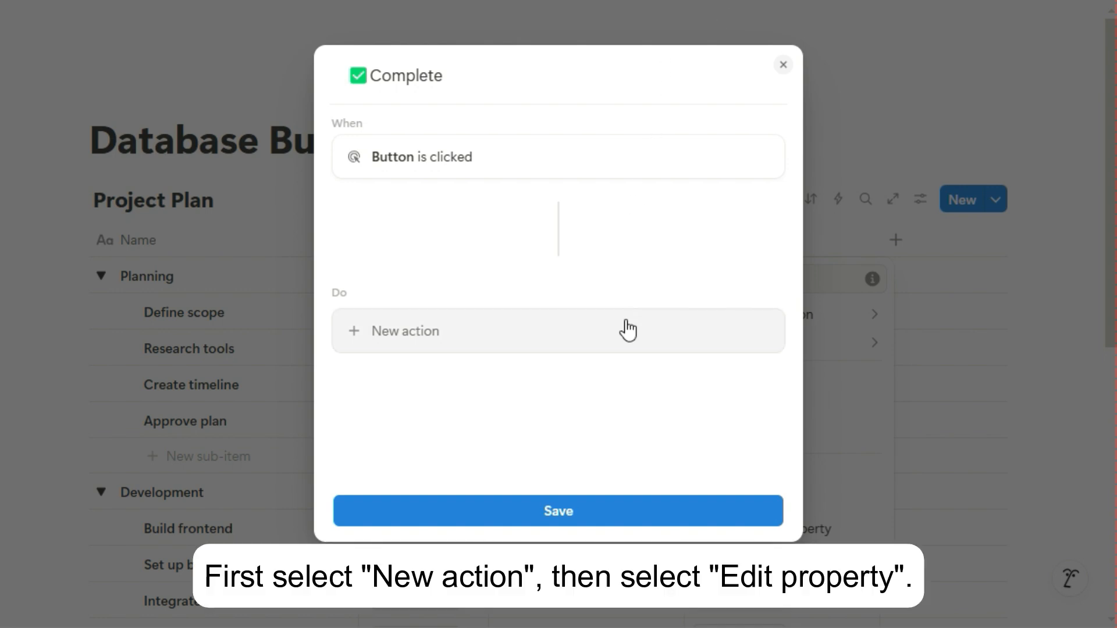
Step: Add an Edit property action setting Status to Done and including Completed Date
{"action": "left_click", "coordinate": [405, 331]}
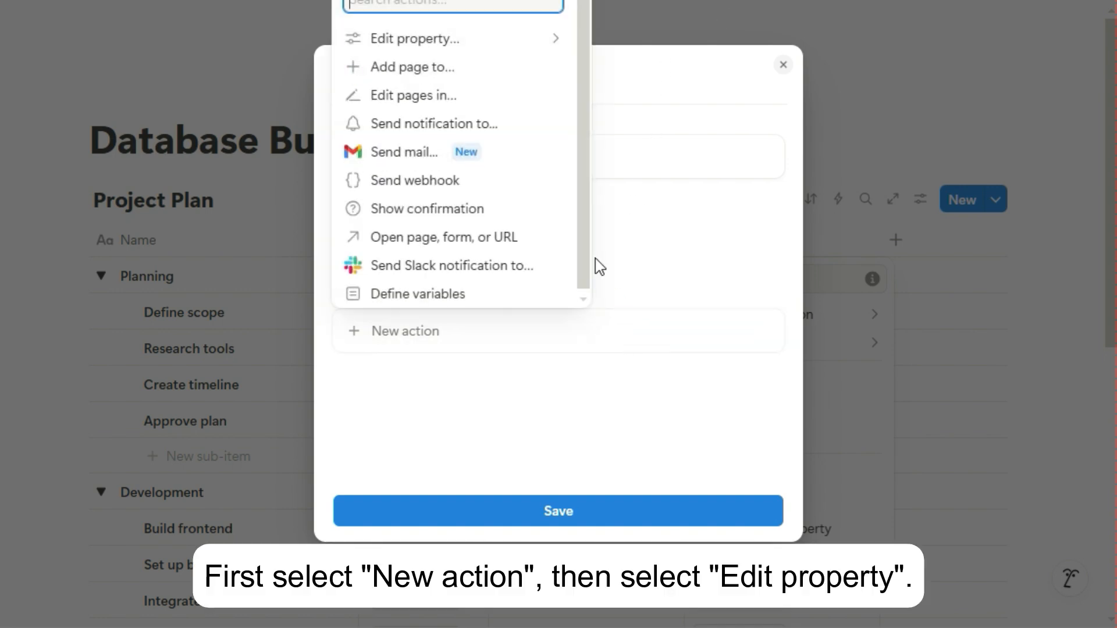
{"action": "left_click", "coordinate": [411, 39]}
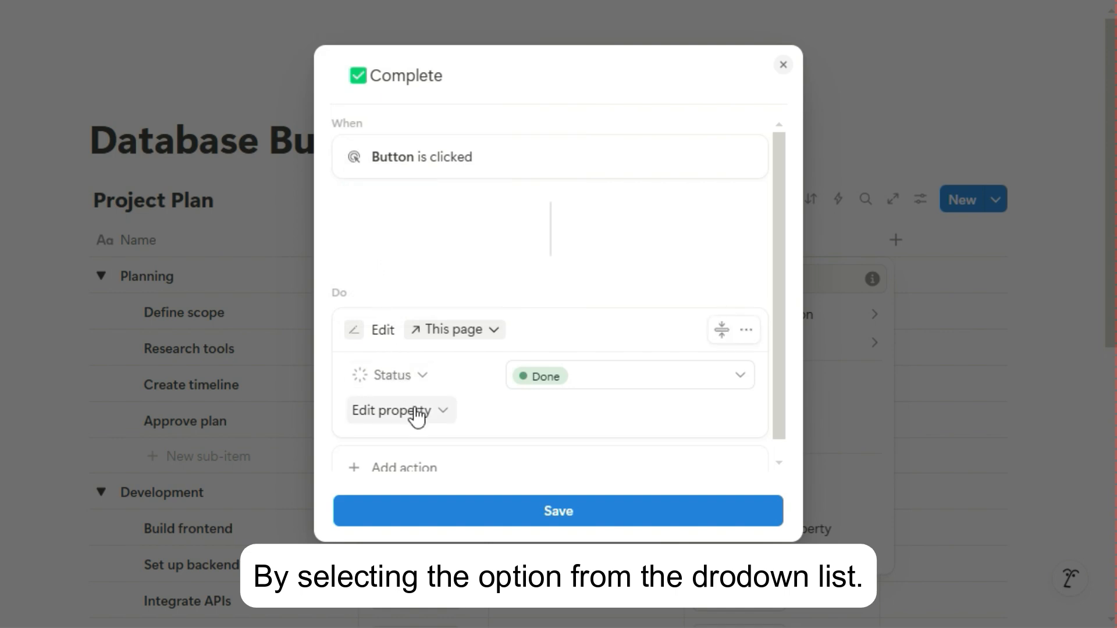
{"action": "left_click", "coordinate": [399, 411]}
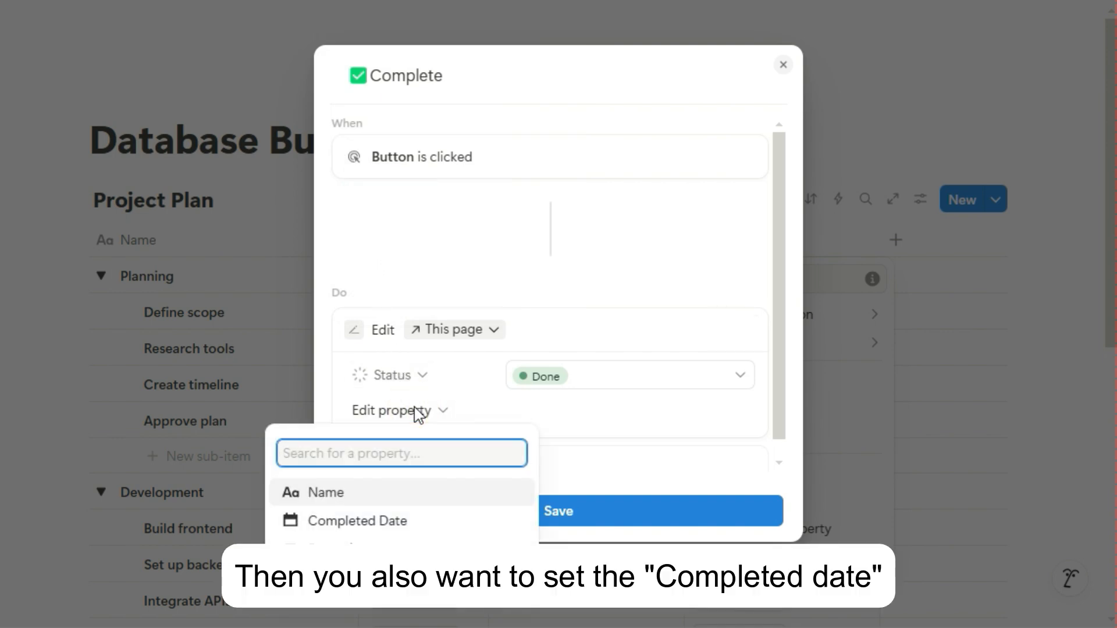
{"action": "left_click", "coordinate": [357, 521]}
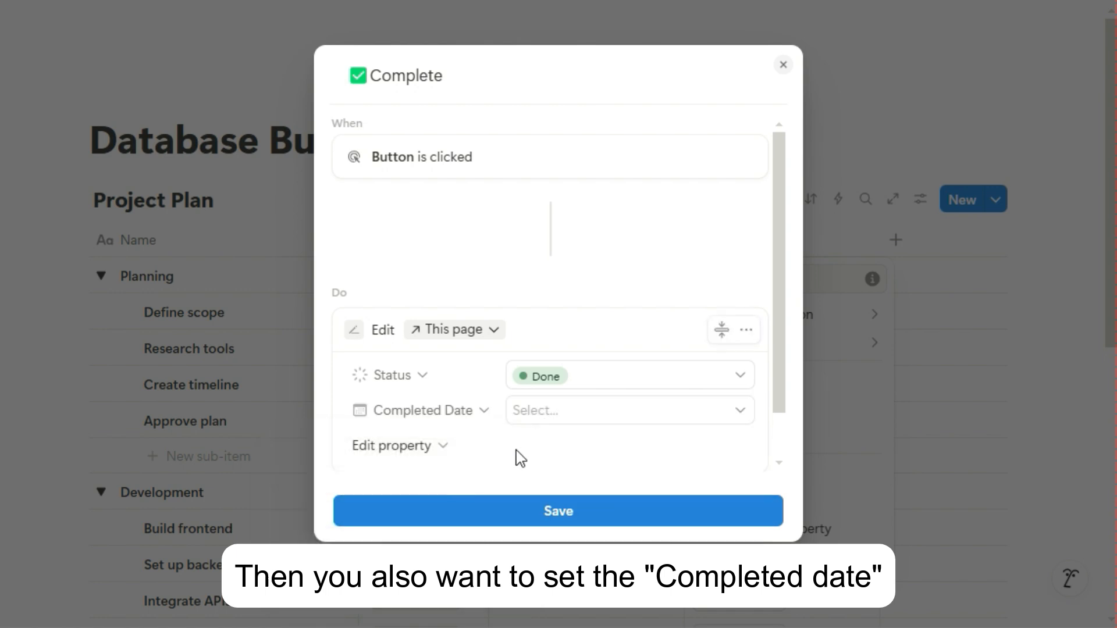
{"action": "left_click", "coordinate": [630, 410]}
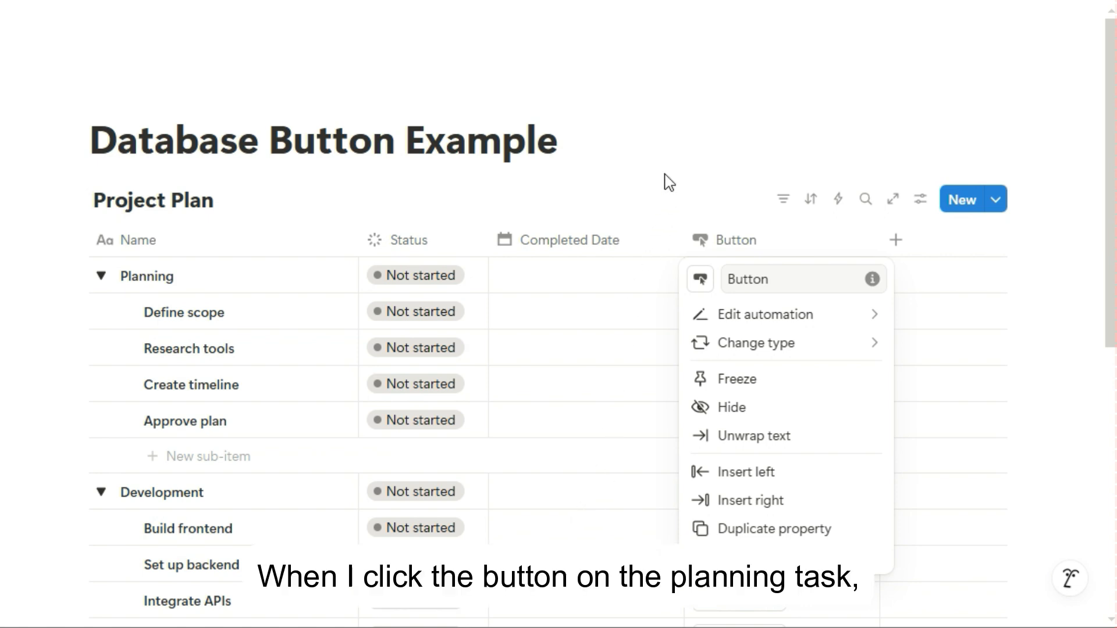
Step: Test Complete on Planning and Define scope, marking each Done with June 13, 2025
{"action": "left_click", "coordinate": [739, 275]}
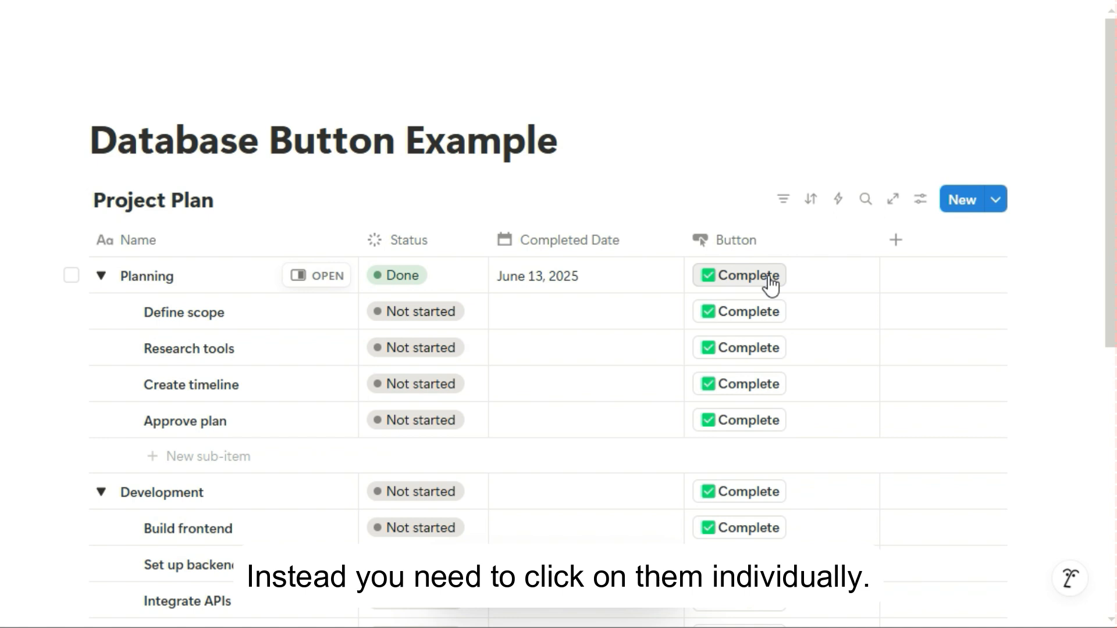
{"action": "left_click", "coordinate": [739, 312]}
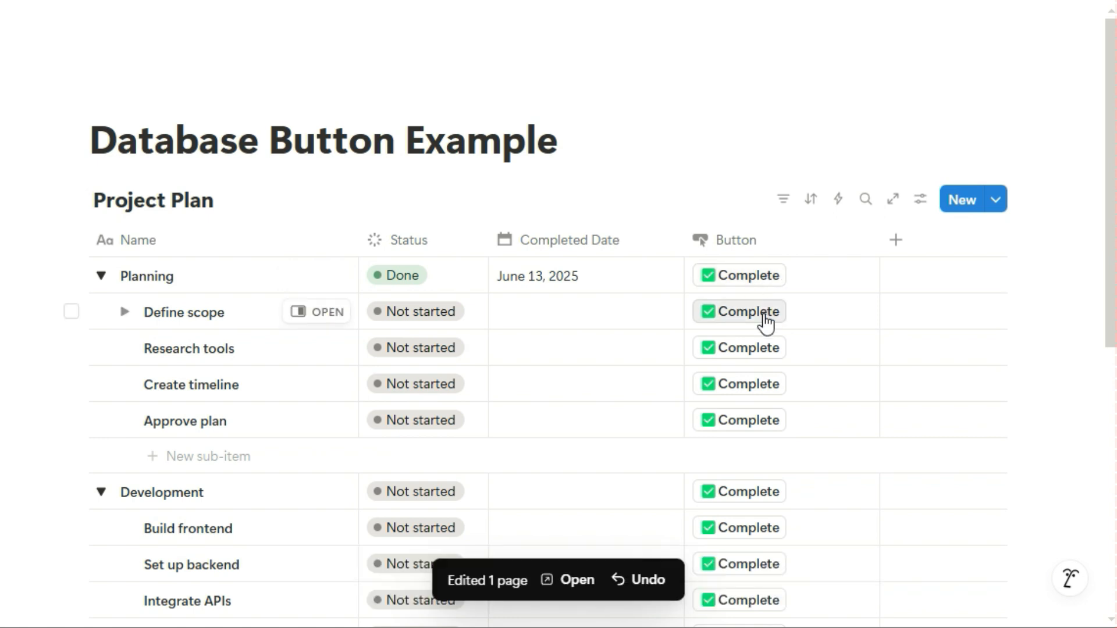
{"action": "left_click", "coordinate": [739, 312]}
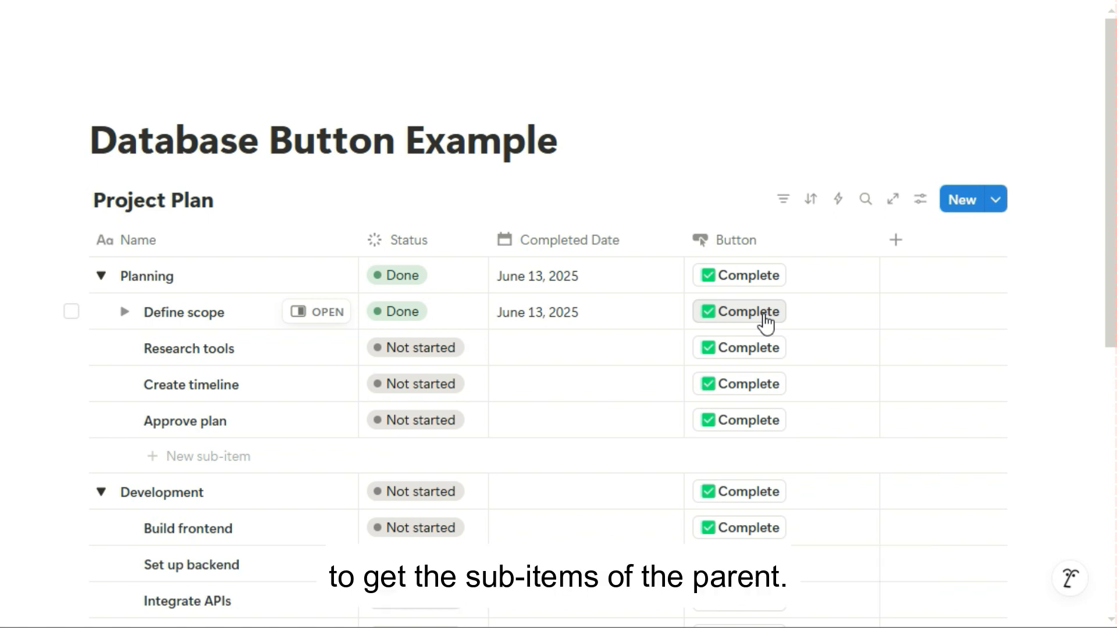
{"action": "left_click", "coordinate": [769, 241]}
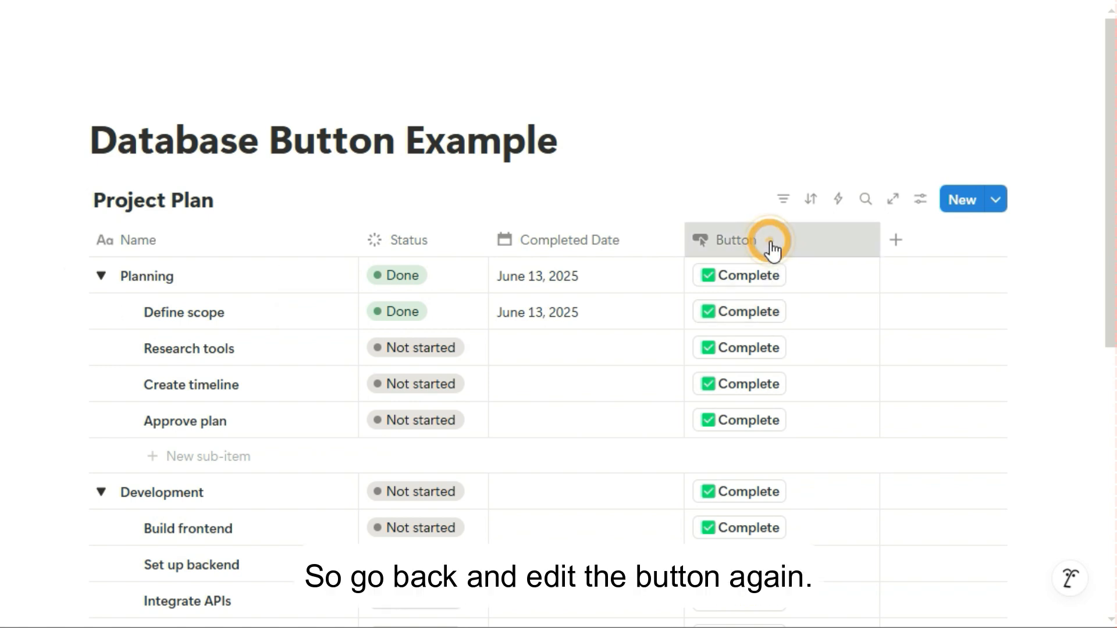
Step: Add a Define variables action and name the variable SubItem
{"action": "left_click", "coordinate": [773, 239]}
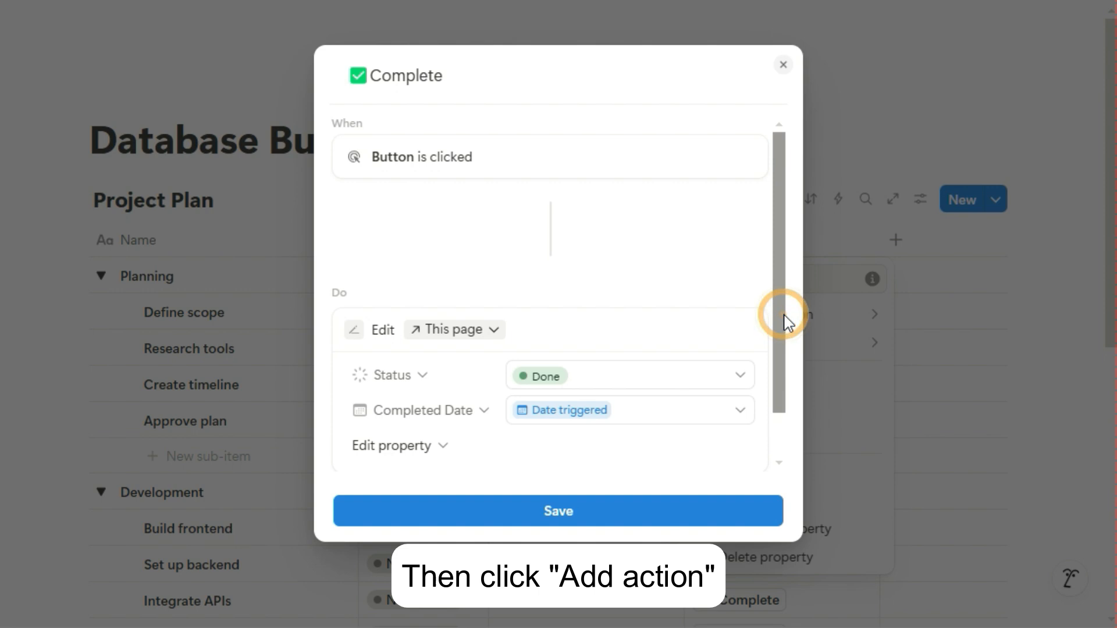
{"action": "left_click", "coordinate": [403, 450]}
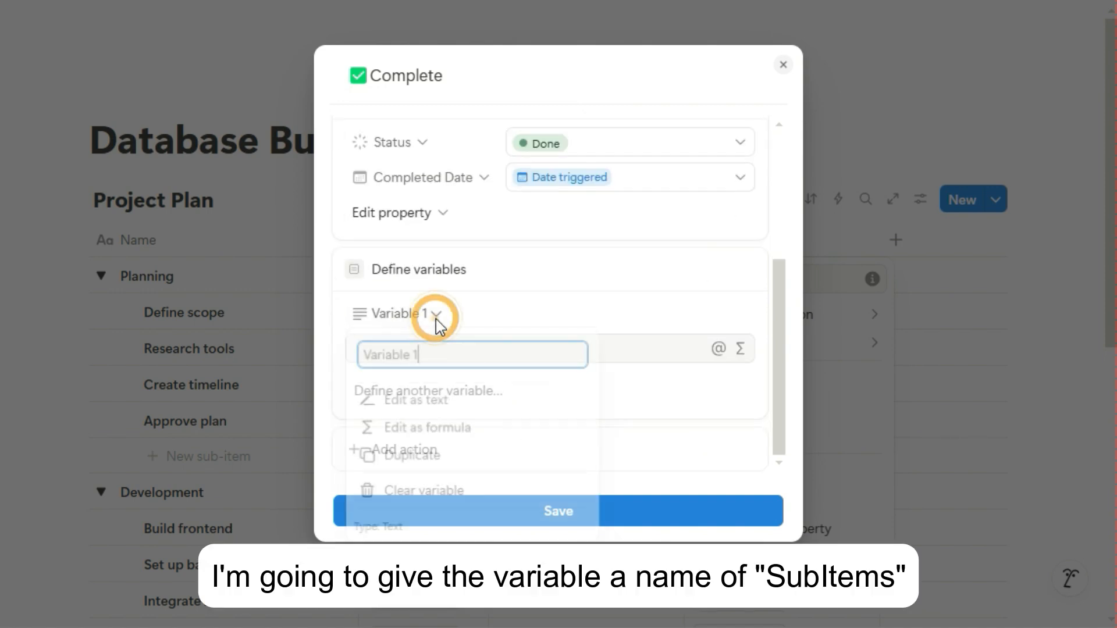
{"action": "triple_click", "coordinate": [476, 355]}
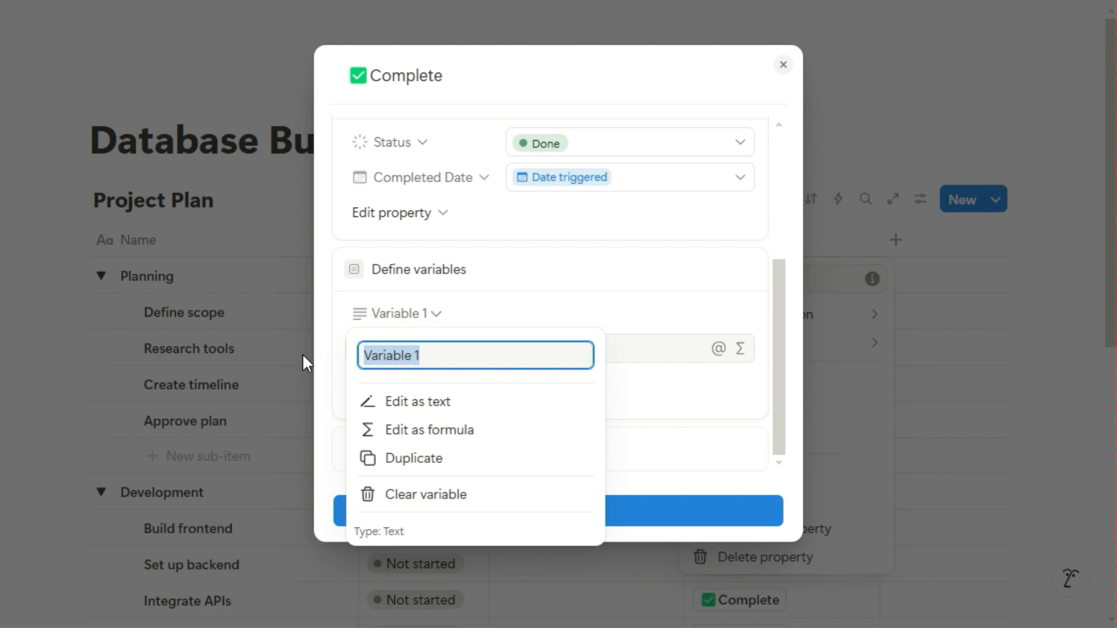
{"action": "type", "text": "SubItems"}
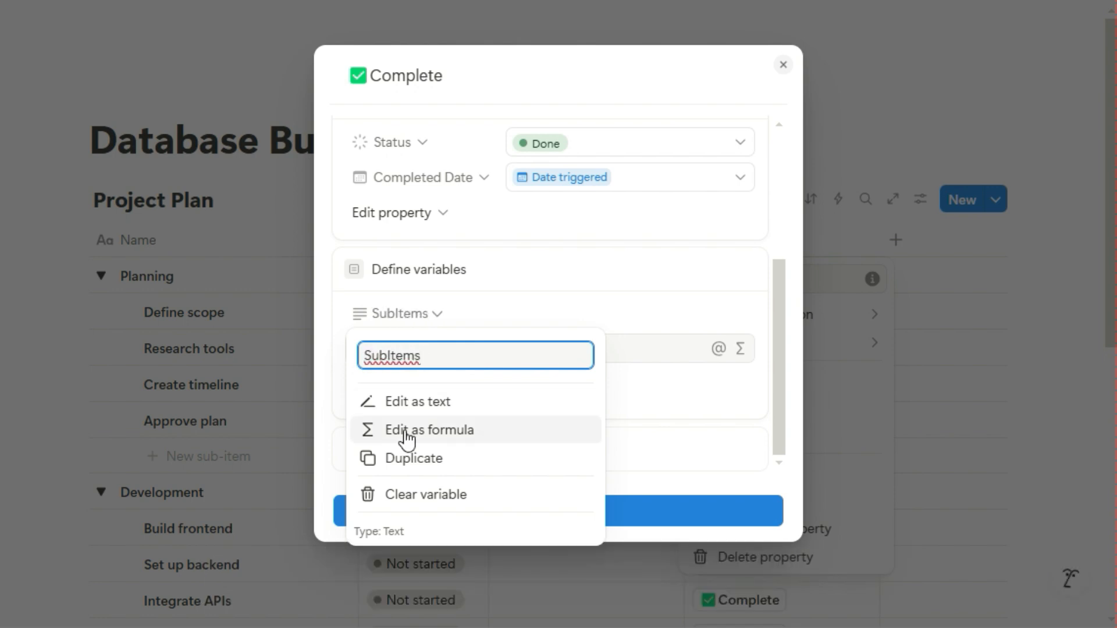
Step: Set the variable's formula to This page's Sub-item and save it
{"action": "left_click", "coordinate": [428, 430]}
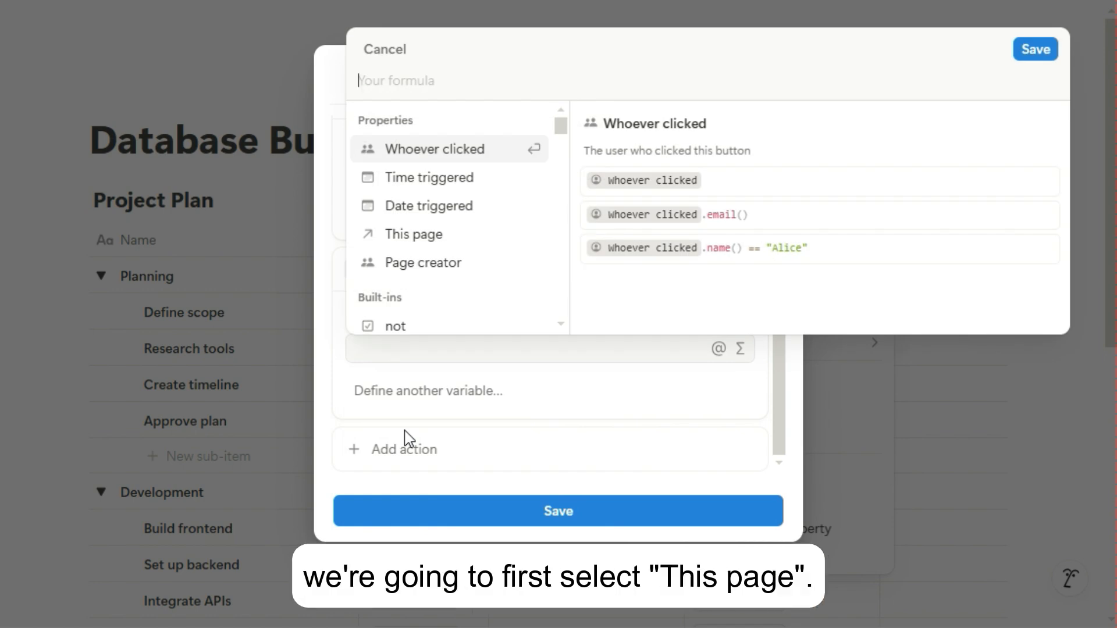
{"action": "left_click", "coordinate": [414, 234]}
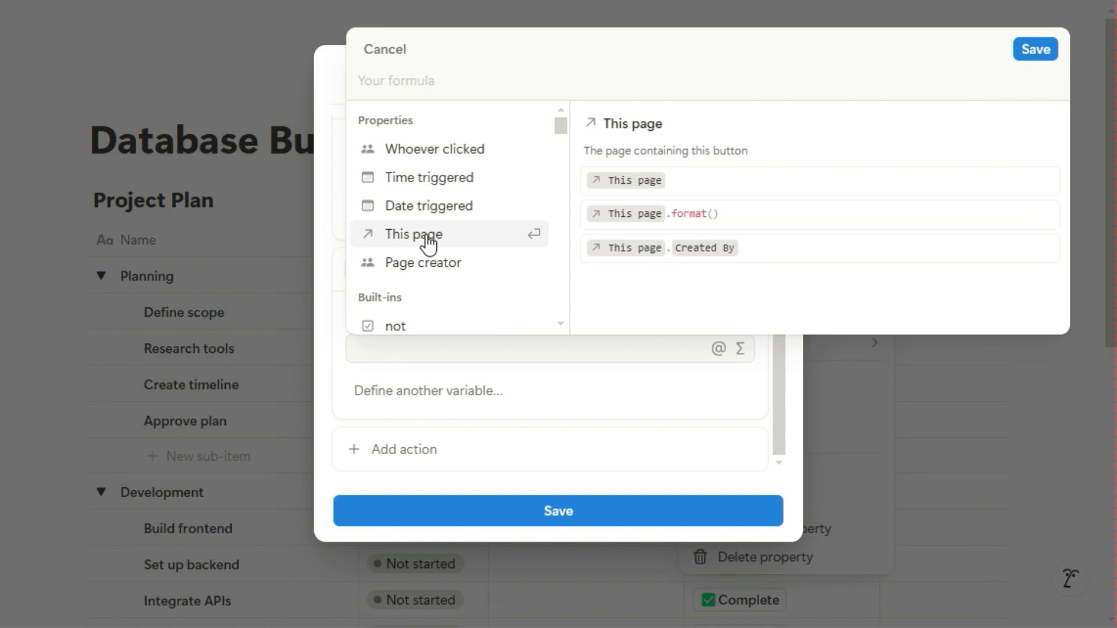
{"action": "left_click", "coordinate": [414, 234]}
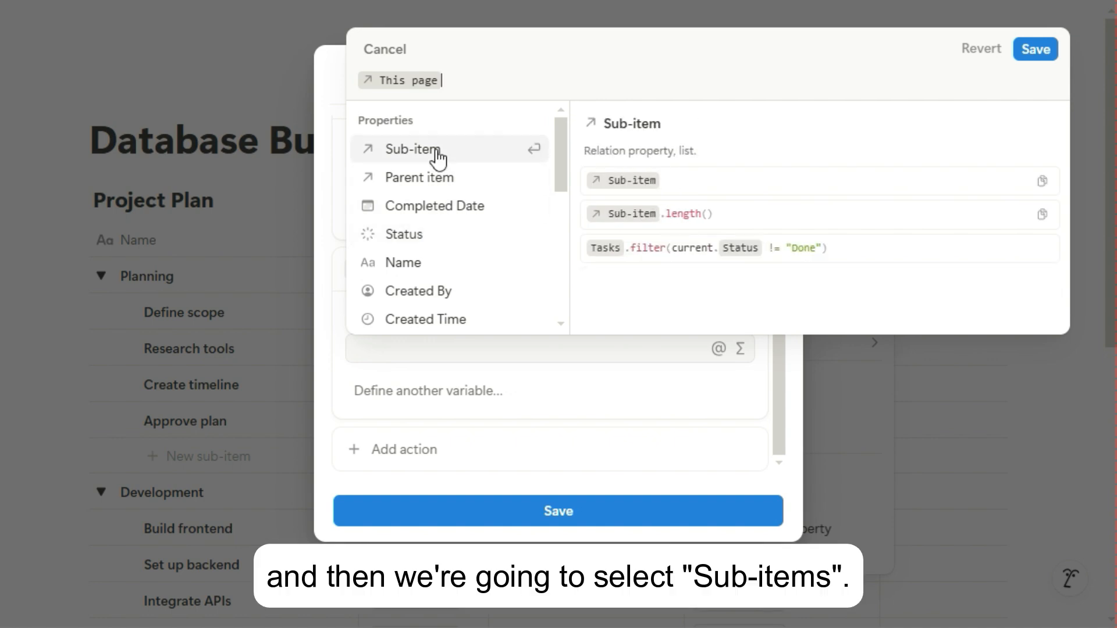
{"action": "left_click", "coordinate": [412, 149]}
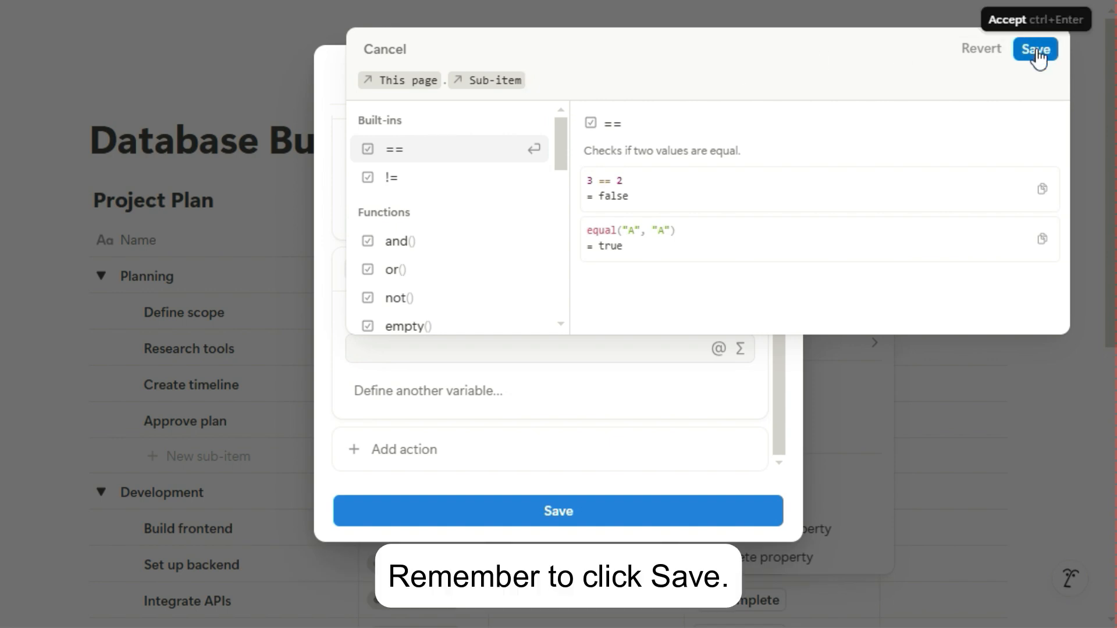
{"action": "left_click", "coordinate": [1035, 49]}
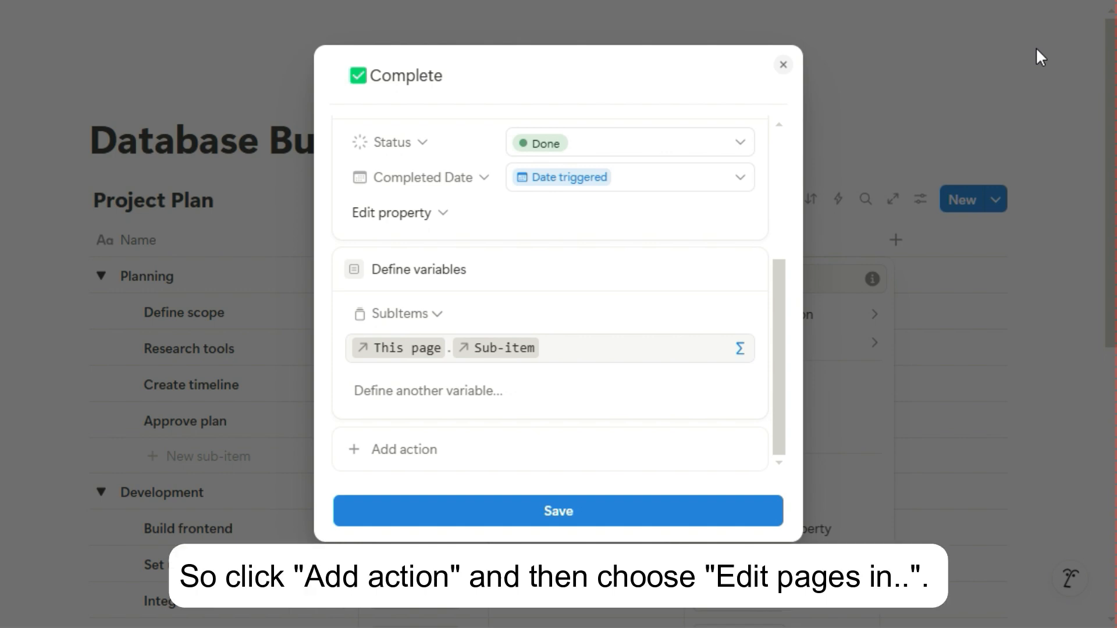
Step: Add an Edit pages action on SubItems setting Status Done and Completed Date to Date triggered
{"action": "left_click", "coordinate": [403, 450]}
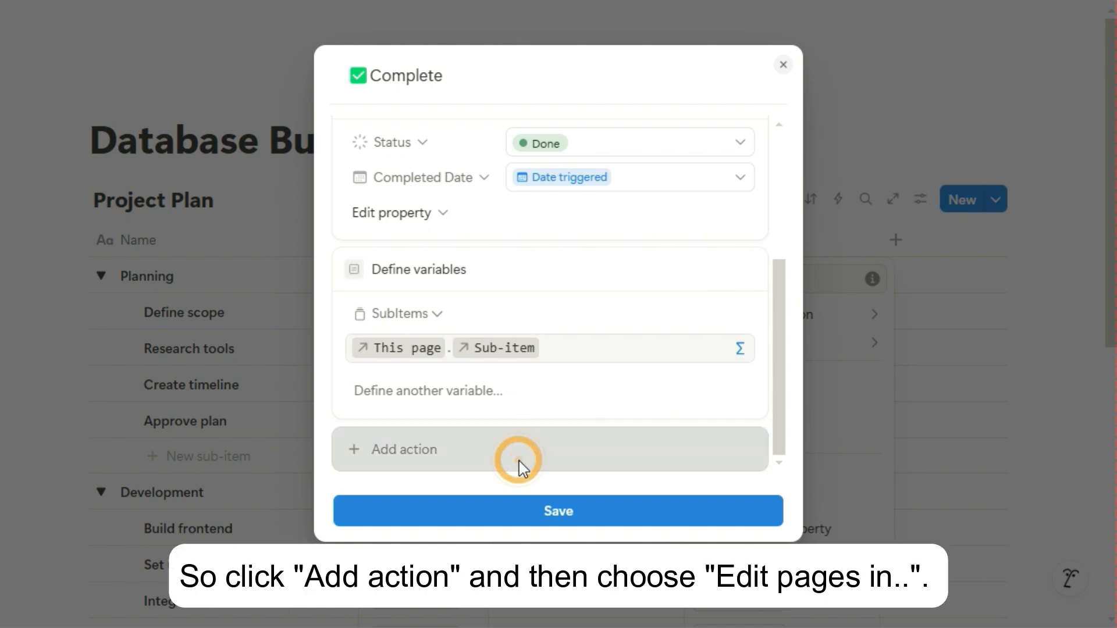
{"action": "left_click", "coordinate": [403, 450]}
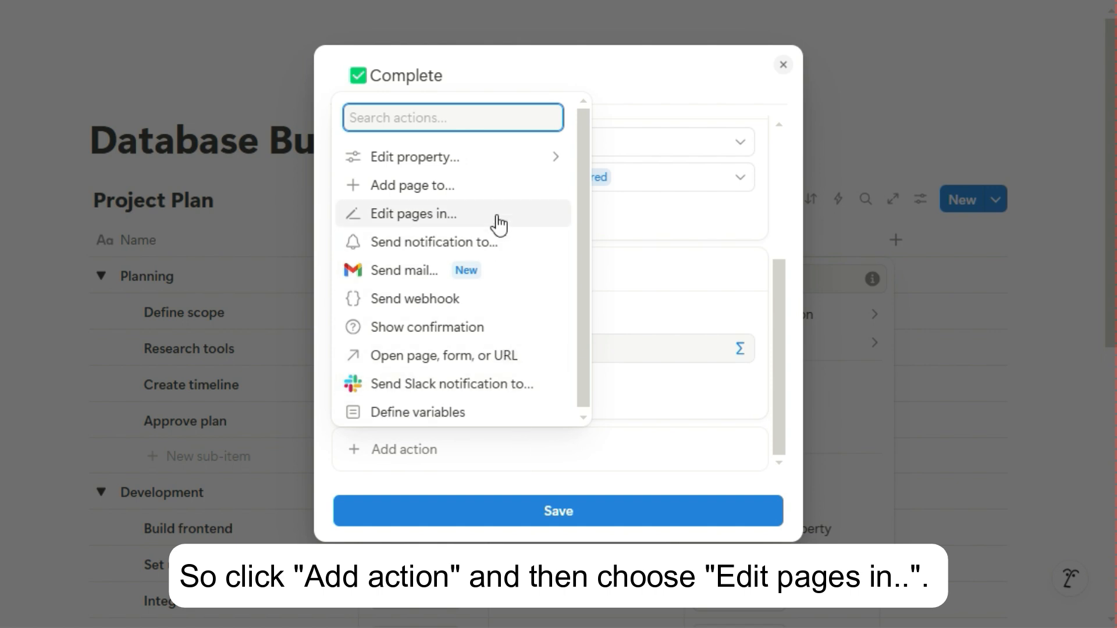
{"action": "left_click", "coordinate": [413, 214]}
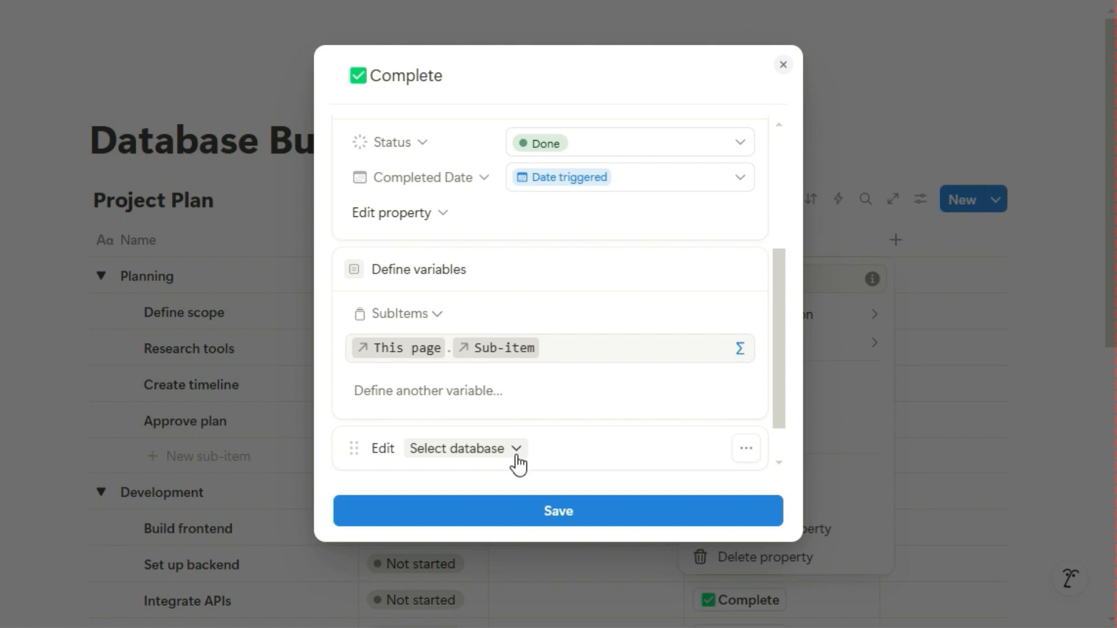
{"action": "left_click", "coordinate": [459, 449]}
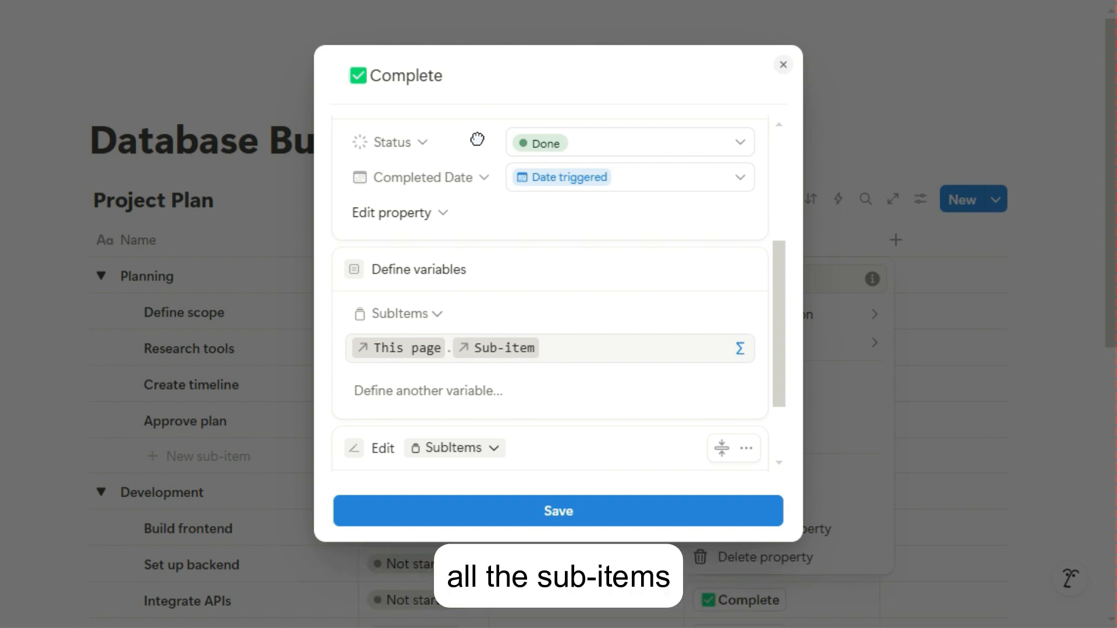
{"action": "mouse_move", "coordinate": [506, 263]}
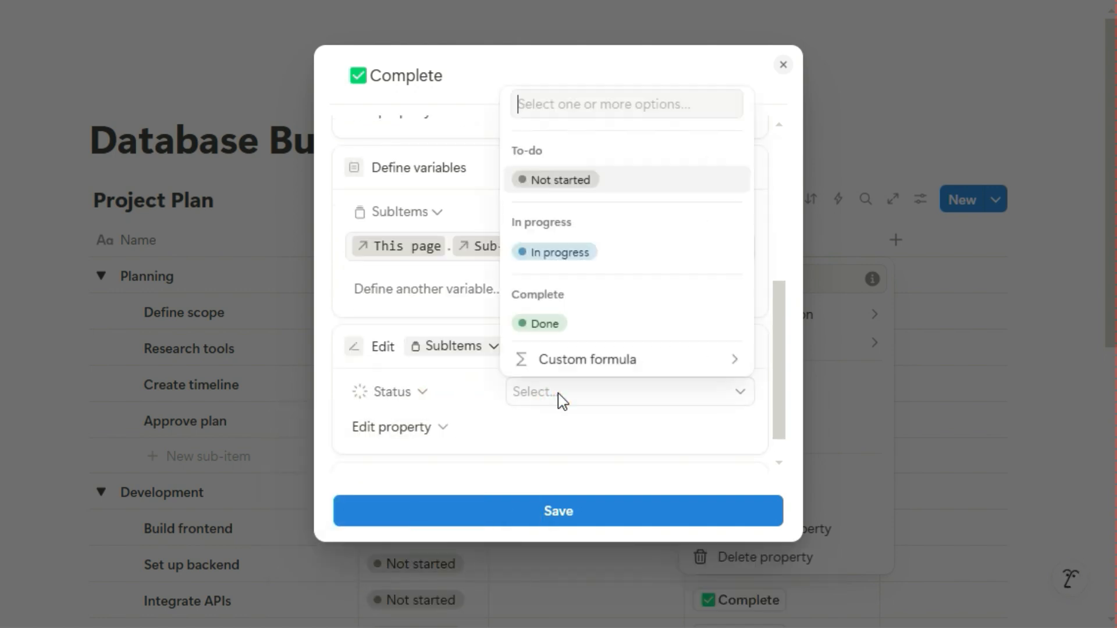
{"action": "left_click", "coordinate": [539, 323]}
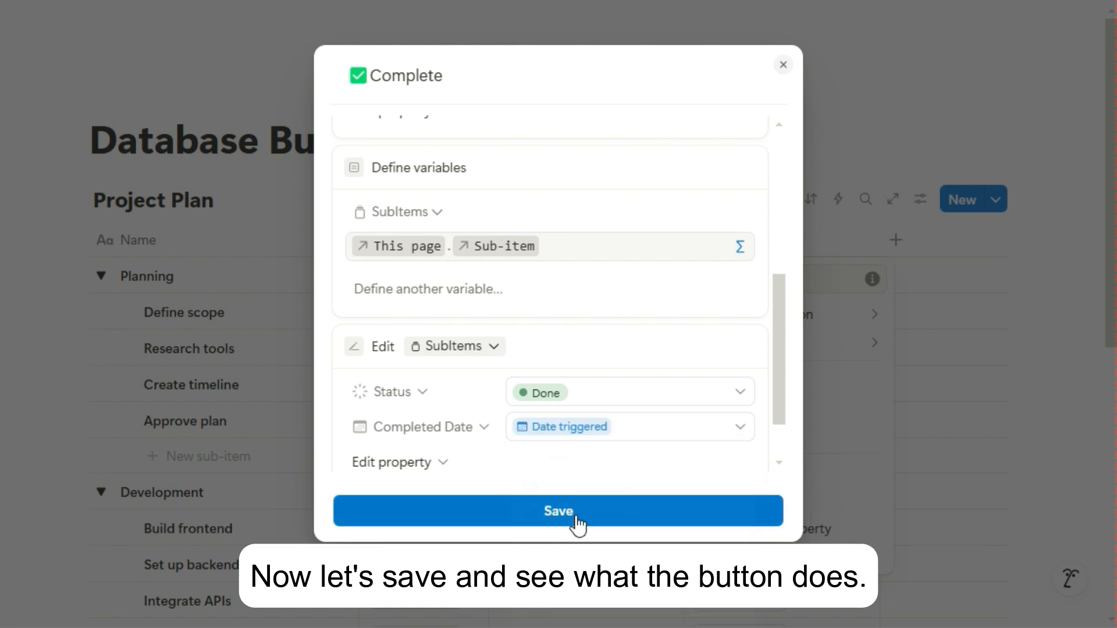
{"action": "left_click", "coordinate": [557, 512]}
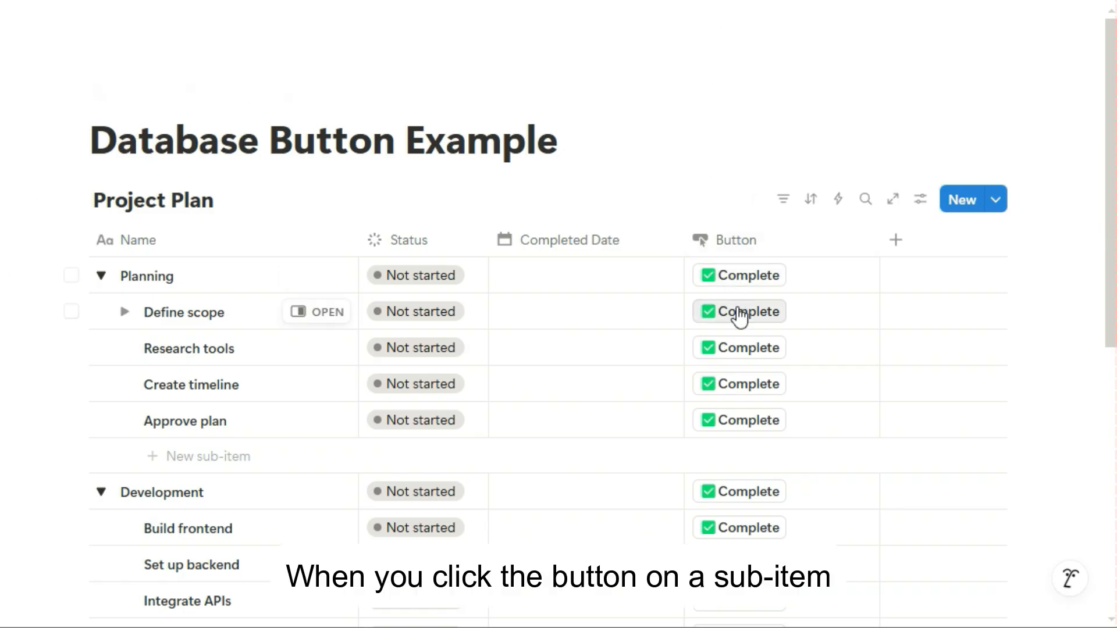
Step: Test Complete on Define scope and Planning, marking all four sub-items Done
{"action": "left_click", "coordinate": [739, 311]}
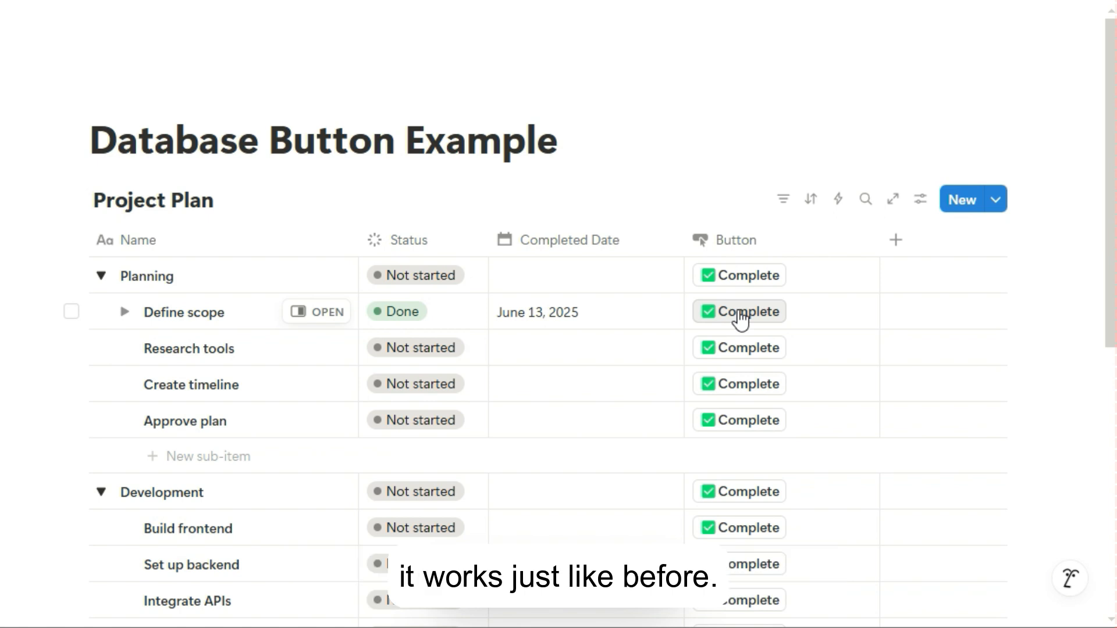
{"action": "left_click", "coordinate": [739, 275]}
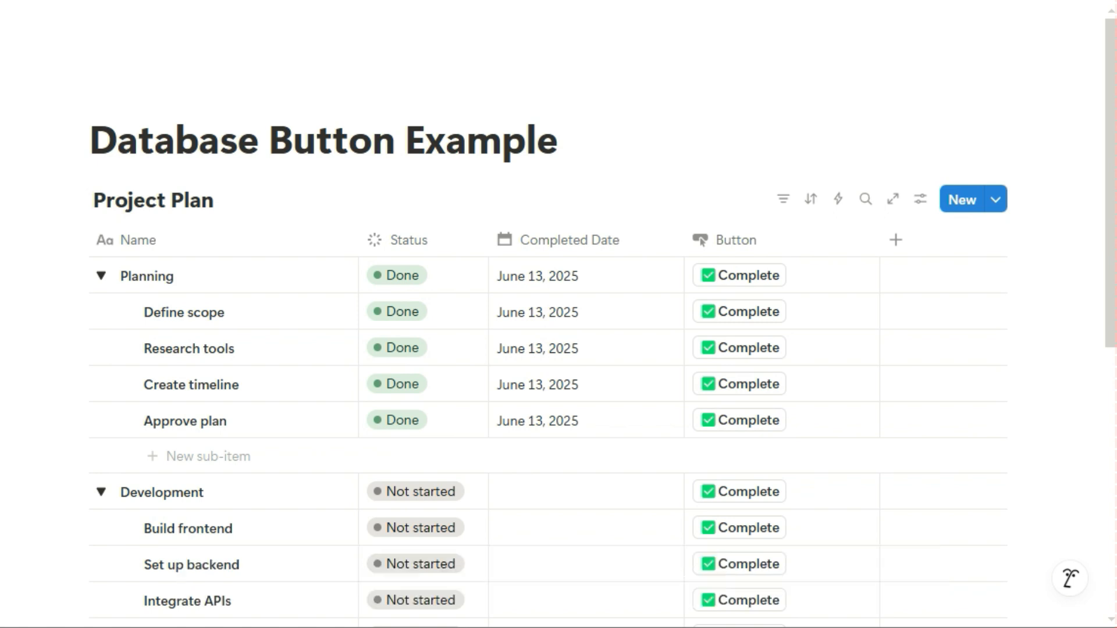
Step: Reopen the Complete button's automation and edit the SubItems formula
{"action": "left_click", "coordinate": [736, 241]}
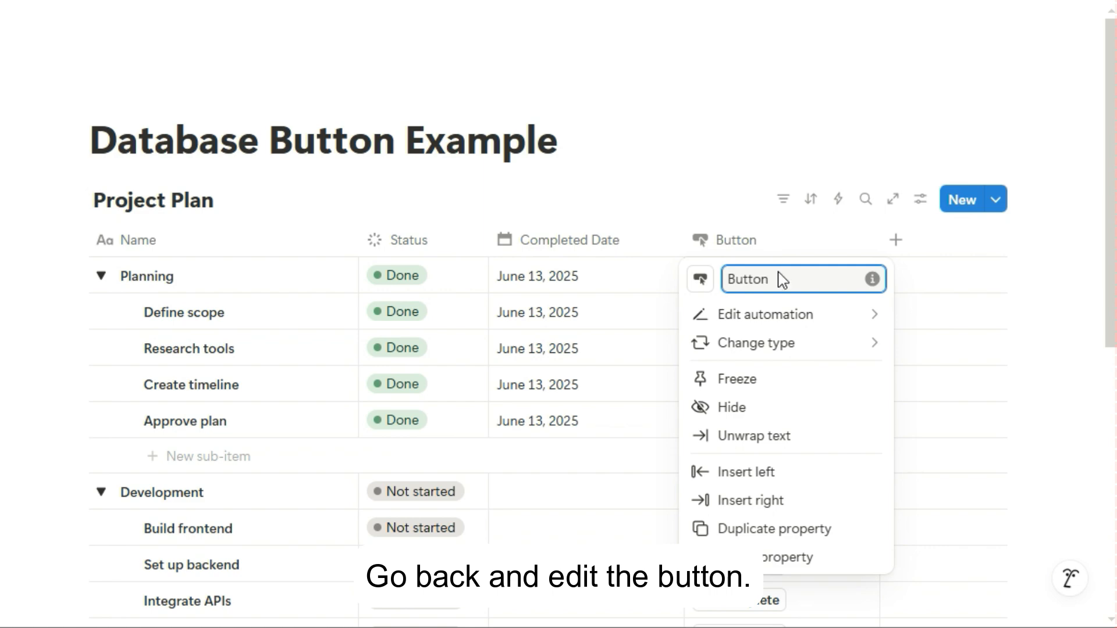
{"action": "left_click", "coordinate": [766, 315]}
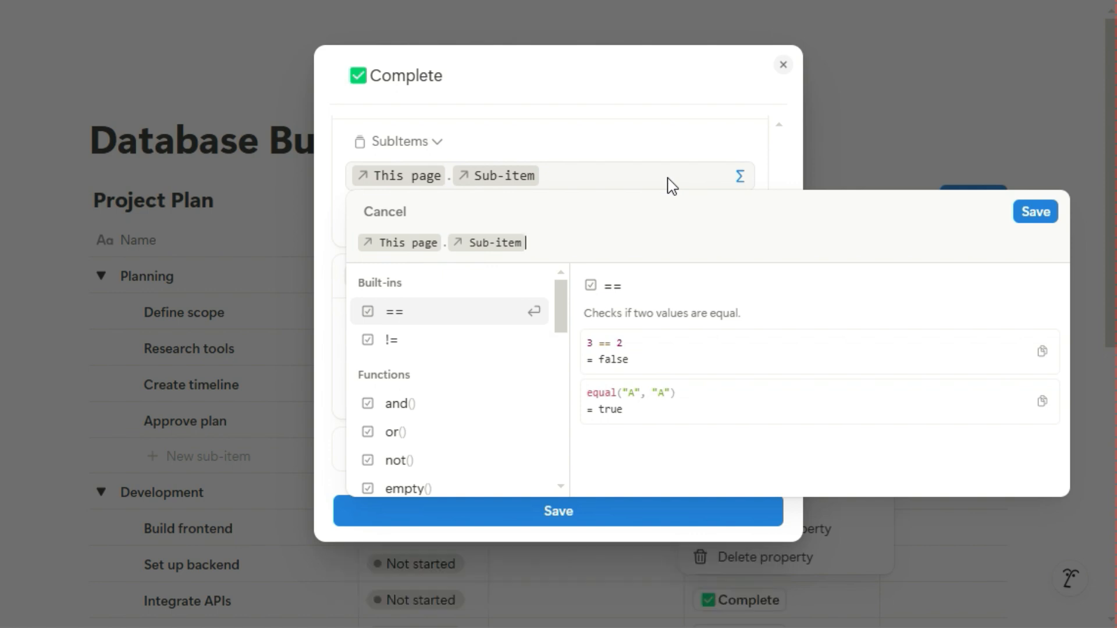
Step: Change the SubItems formula to This page.Sub-item.filter(current.Status != "Done") and save
{"action": "type", "text": "."}
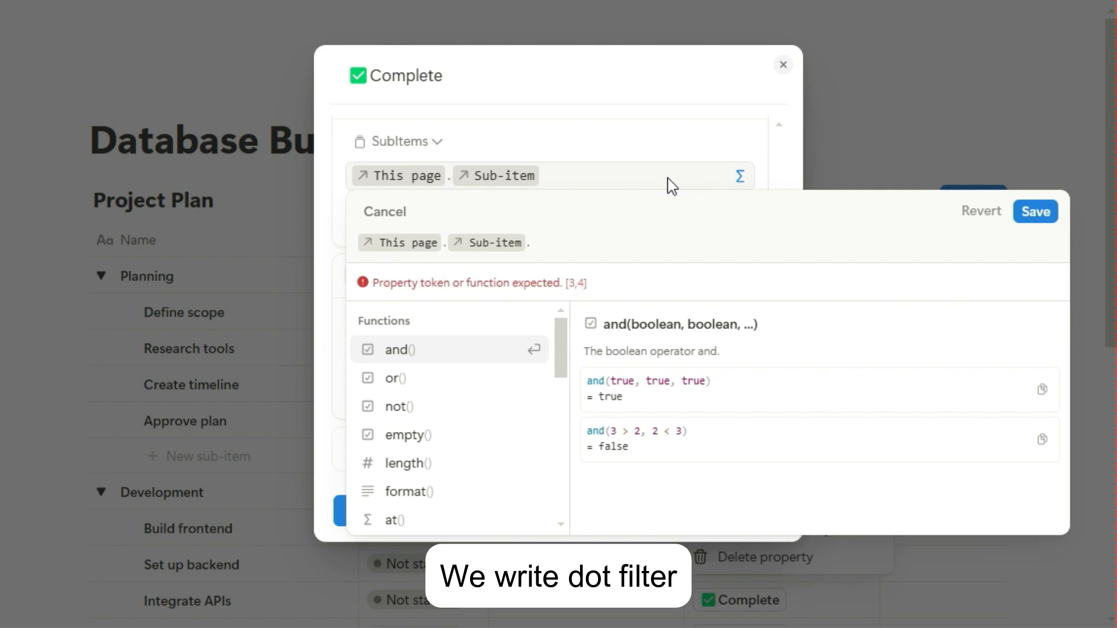
{"action": "type", "text": ".file"}
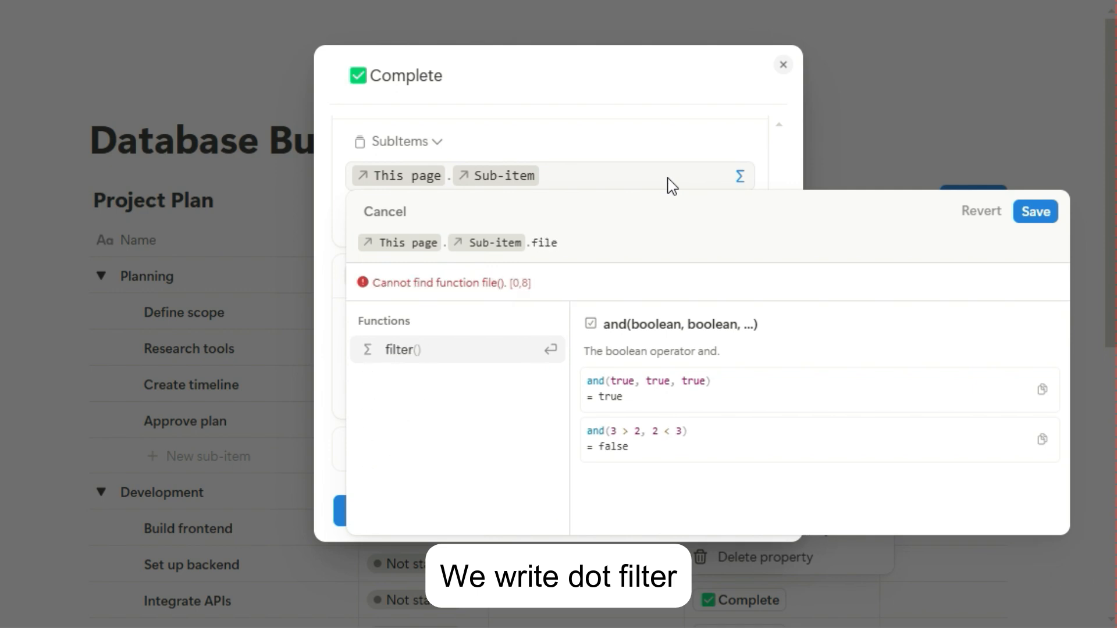
{"action": "type", "text": "filter(current.Status"}
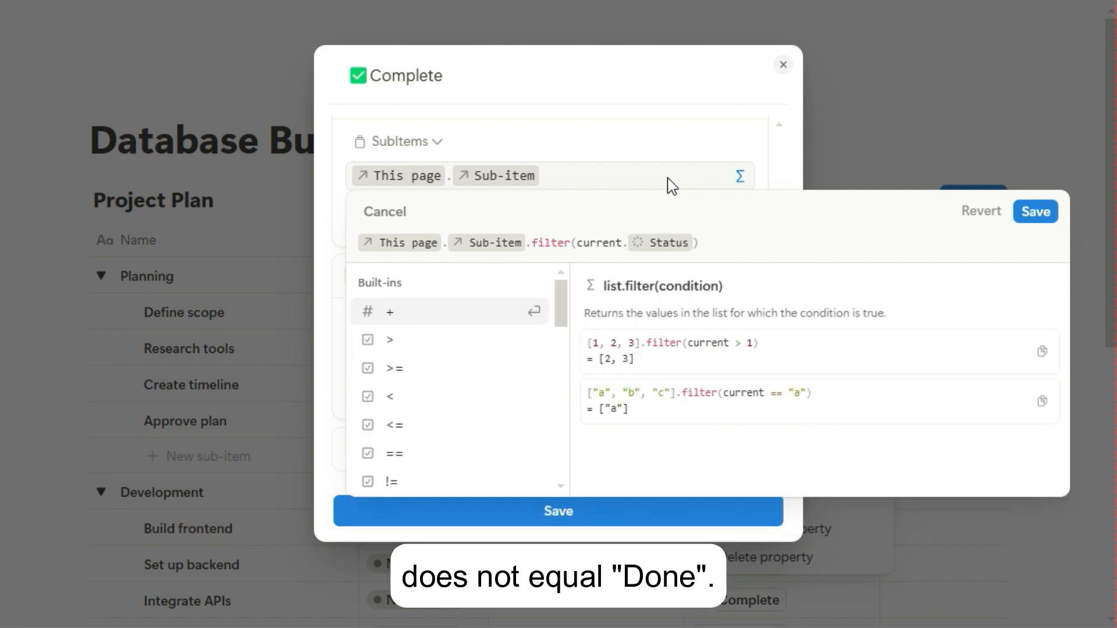
{"action": "type", "text": "!= \"Done\""}
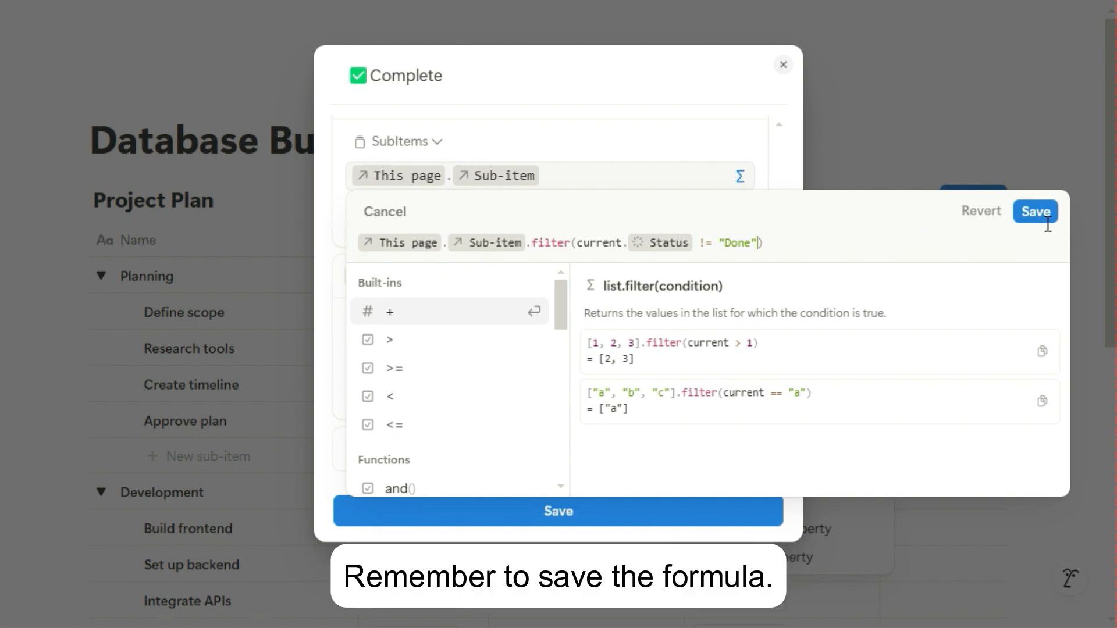
{"action": "left_click", "coordinate": [1036, 211]}
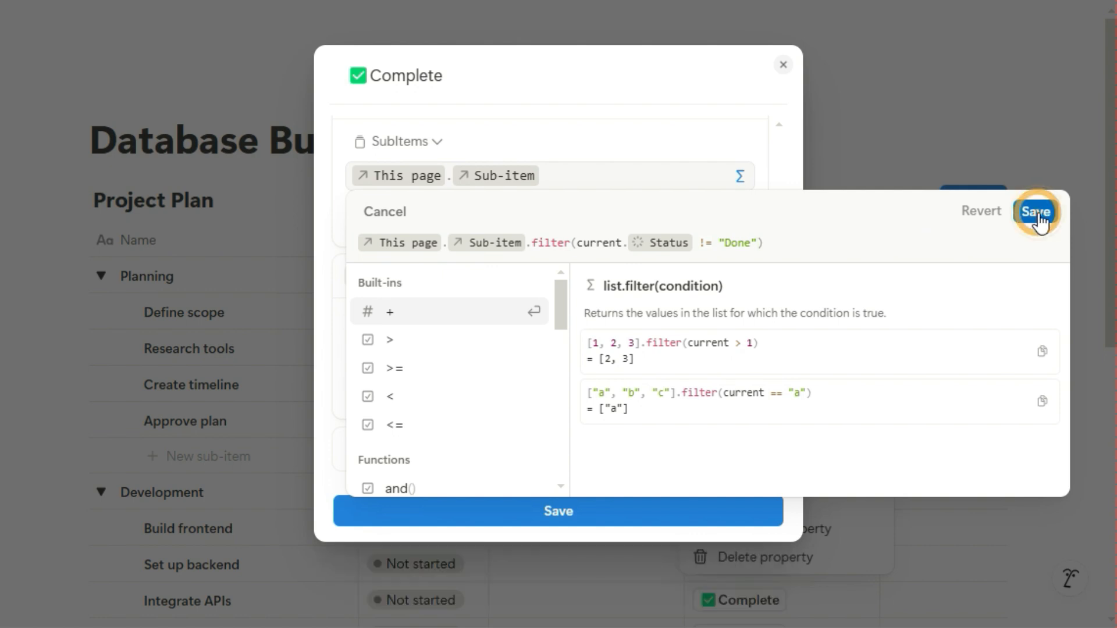
{"action": "left_click", "coordinate": [1037, 211]}
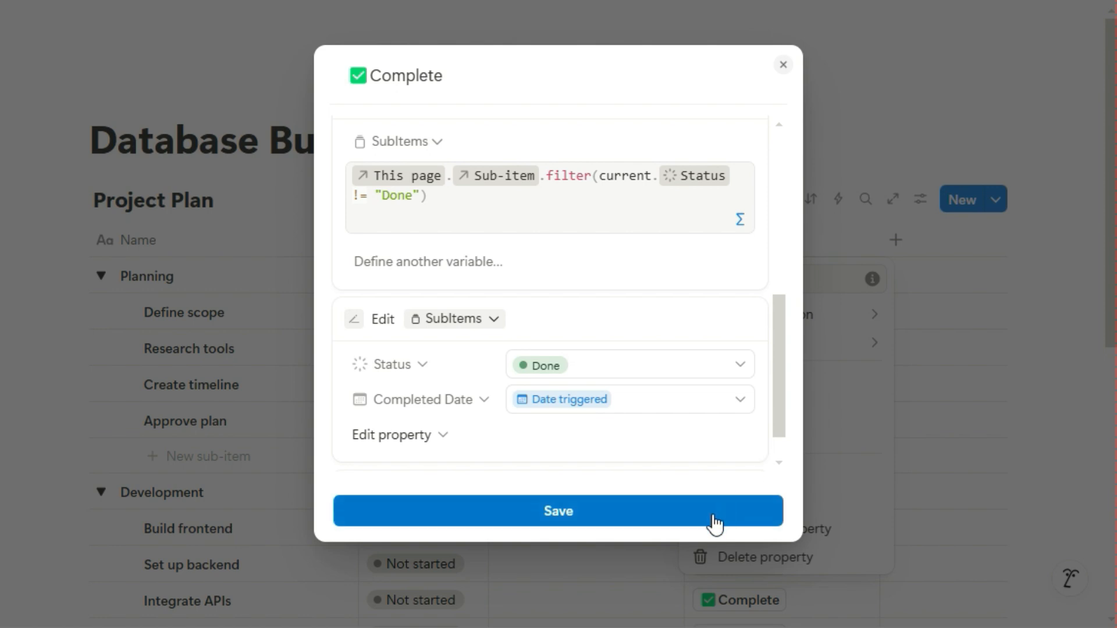
Step: Save the Complete button, then mark Research tools and Planning Done with its unfinished sub-items
{"action": "left_click", "coordinate": [558, 512]}
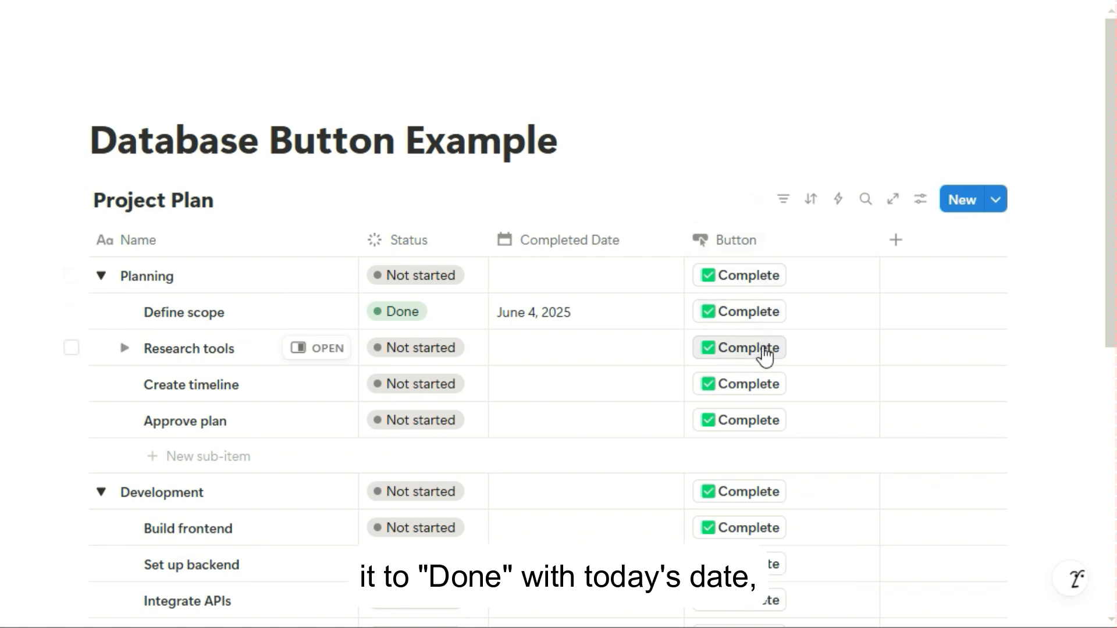
{"action": "left_click", "coordinate": [739, 348]}
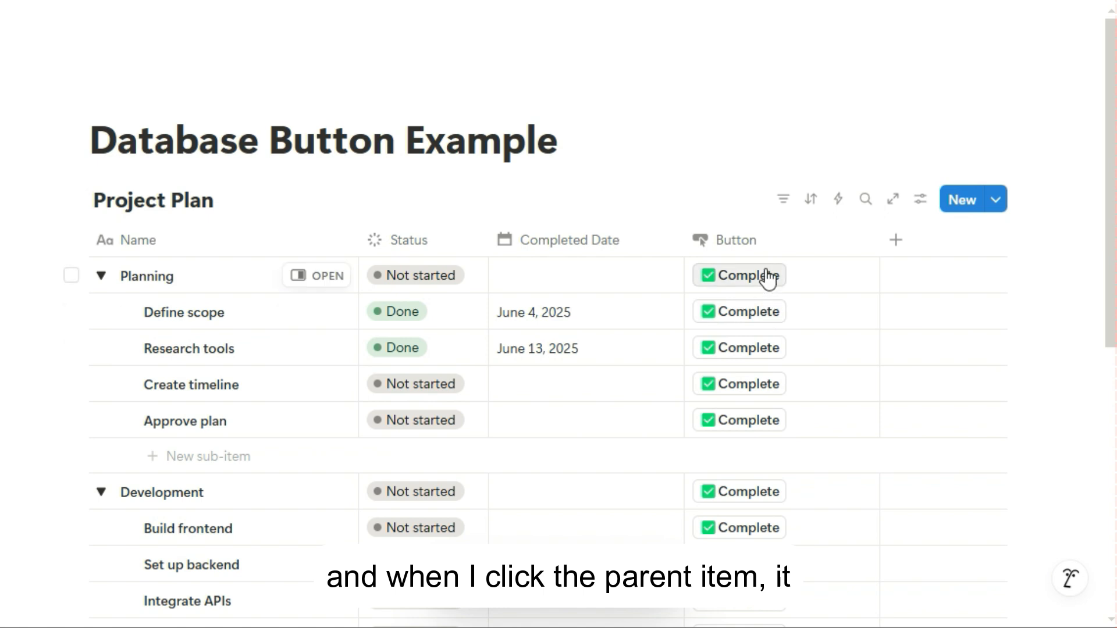
{"action": "left_click", "coordinate": [739, 276]}
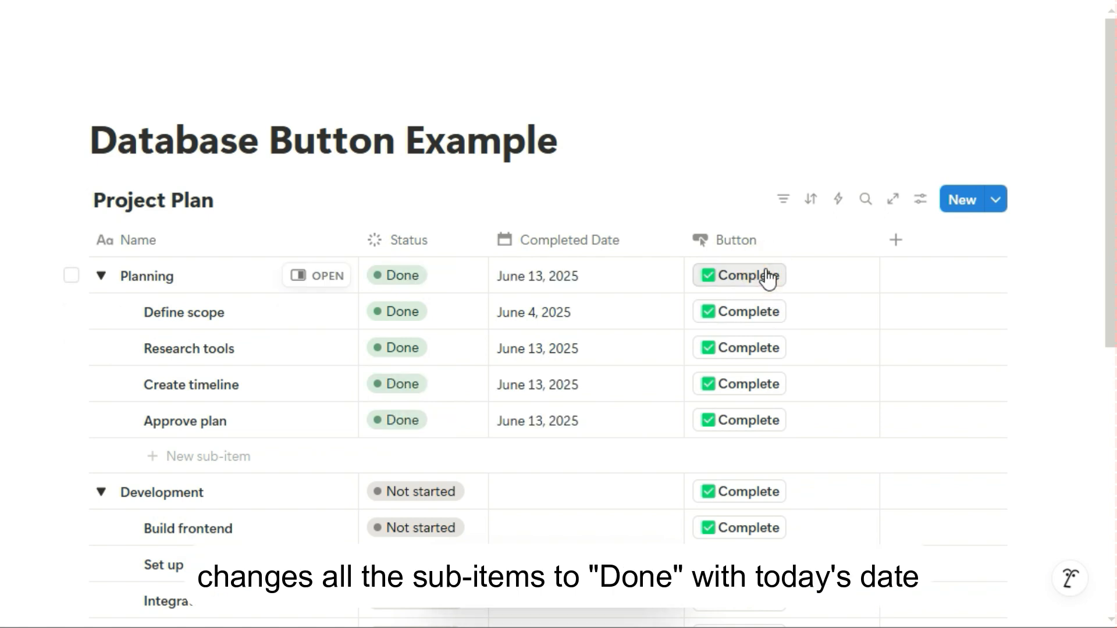